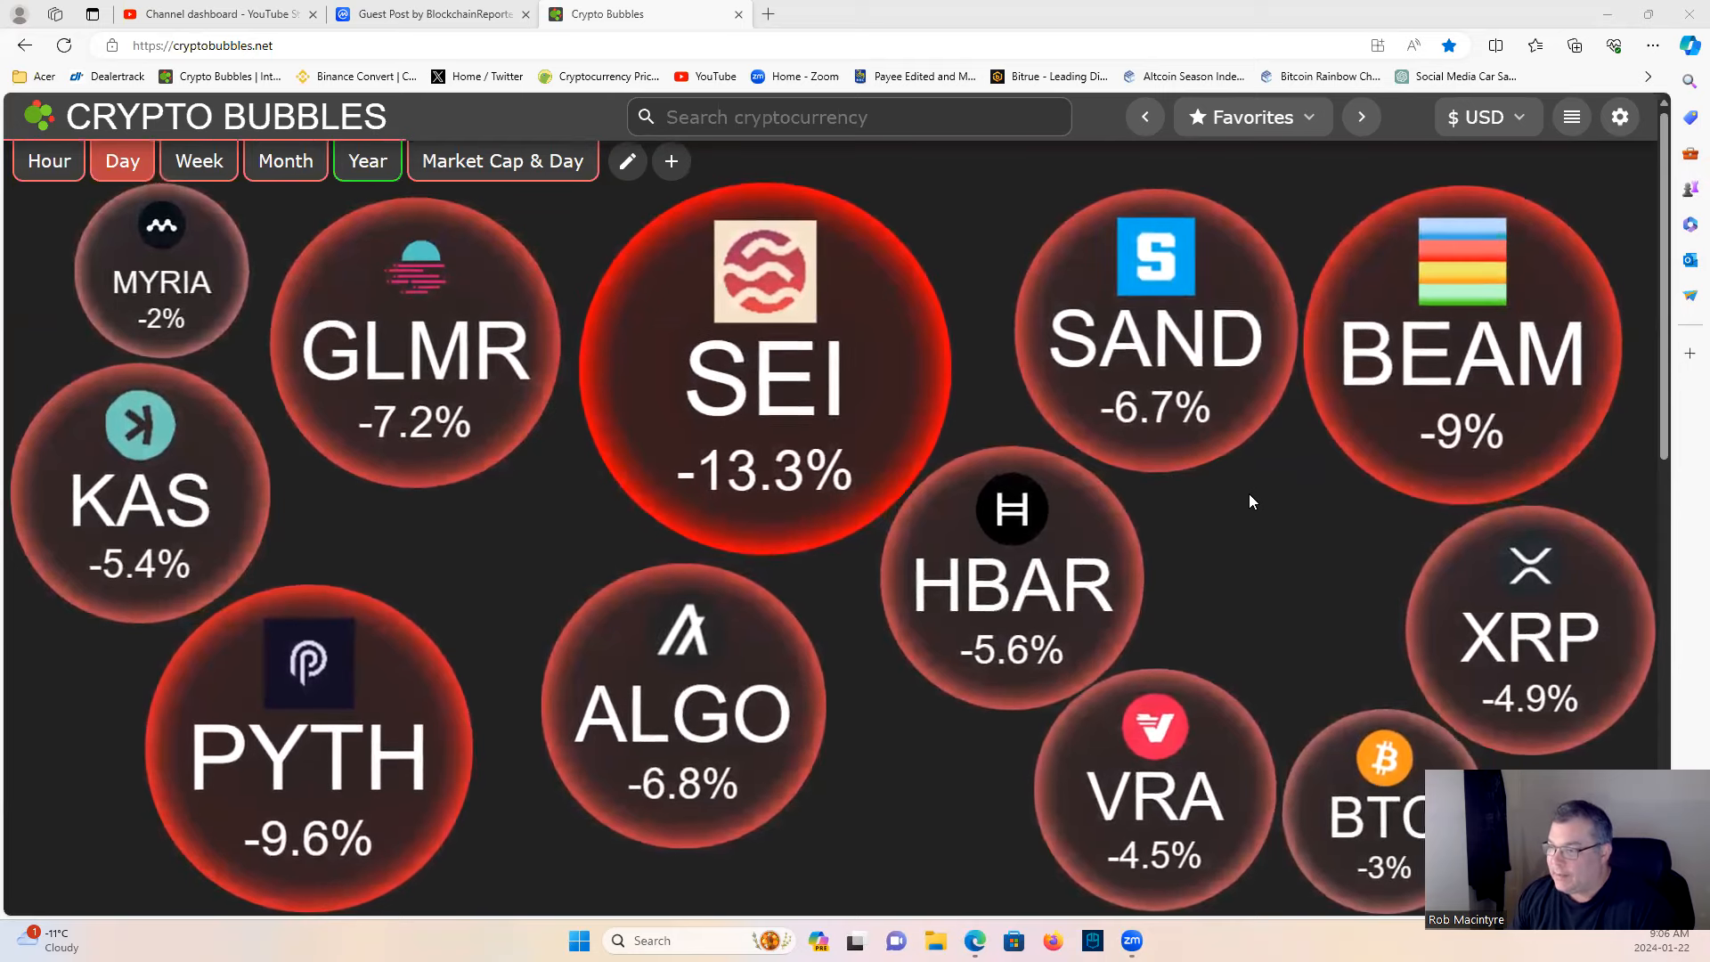
{"action": "mouse_move", "coordinate": [1222, 534]}
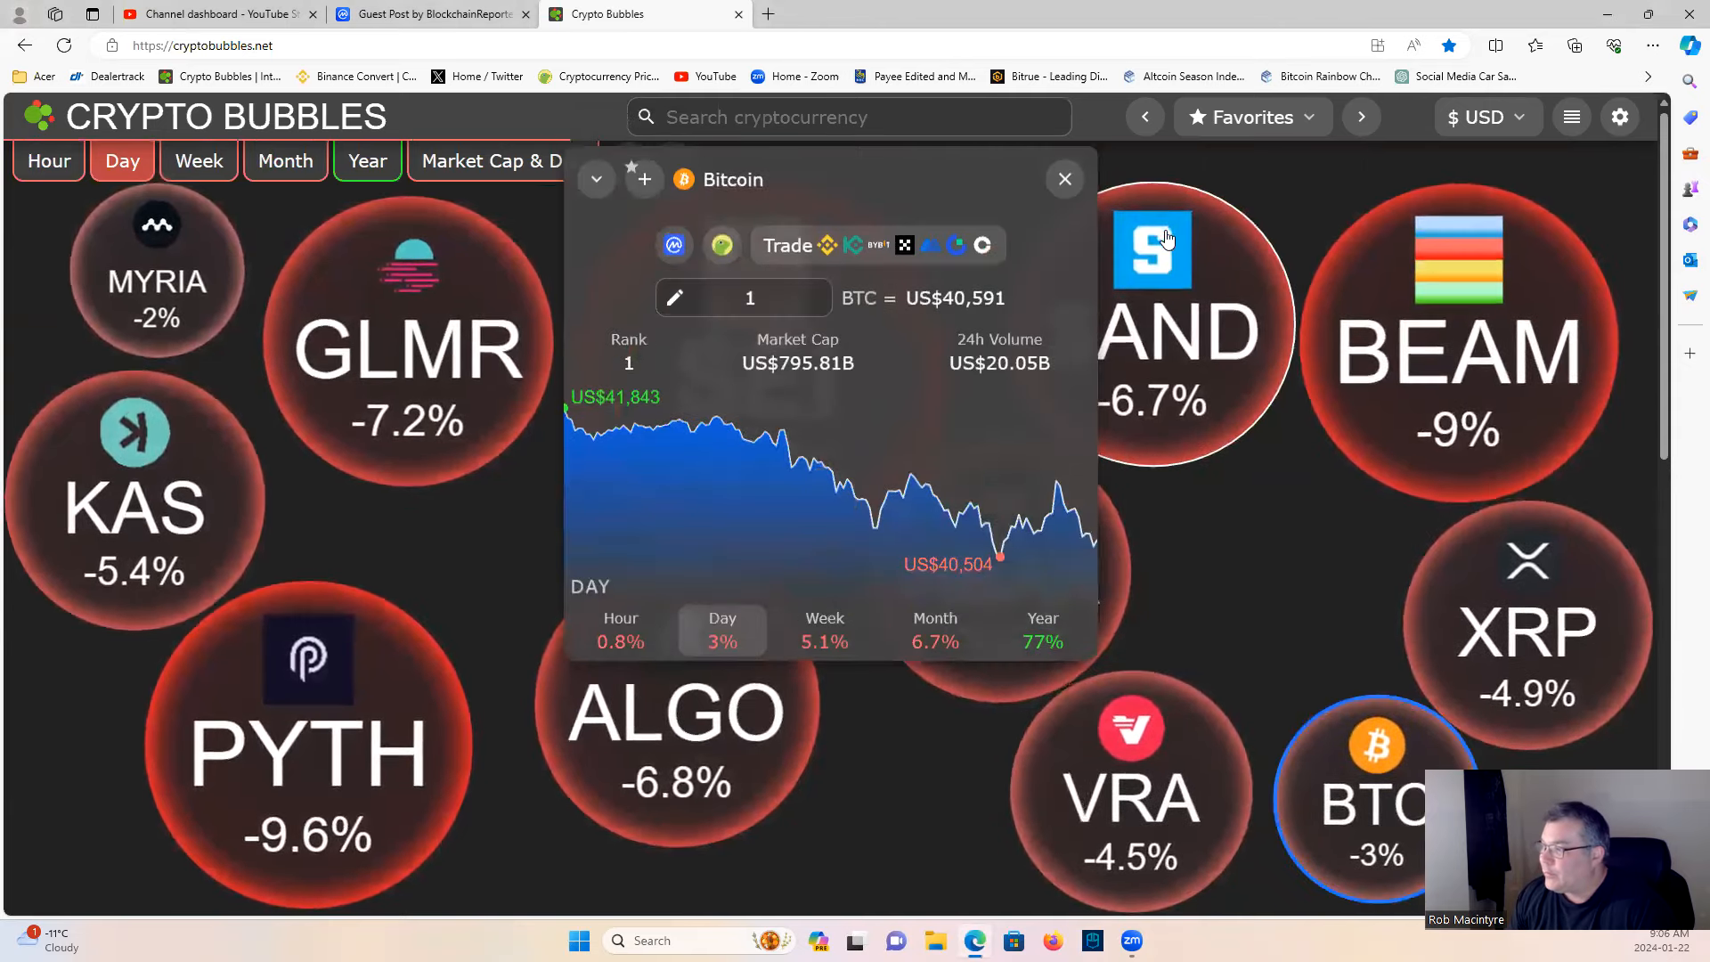
- View Sei's details card among the losers, then move to the YouTube Studio dashboard
{"action": "left_click", "coordinate": [1064, 178]}
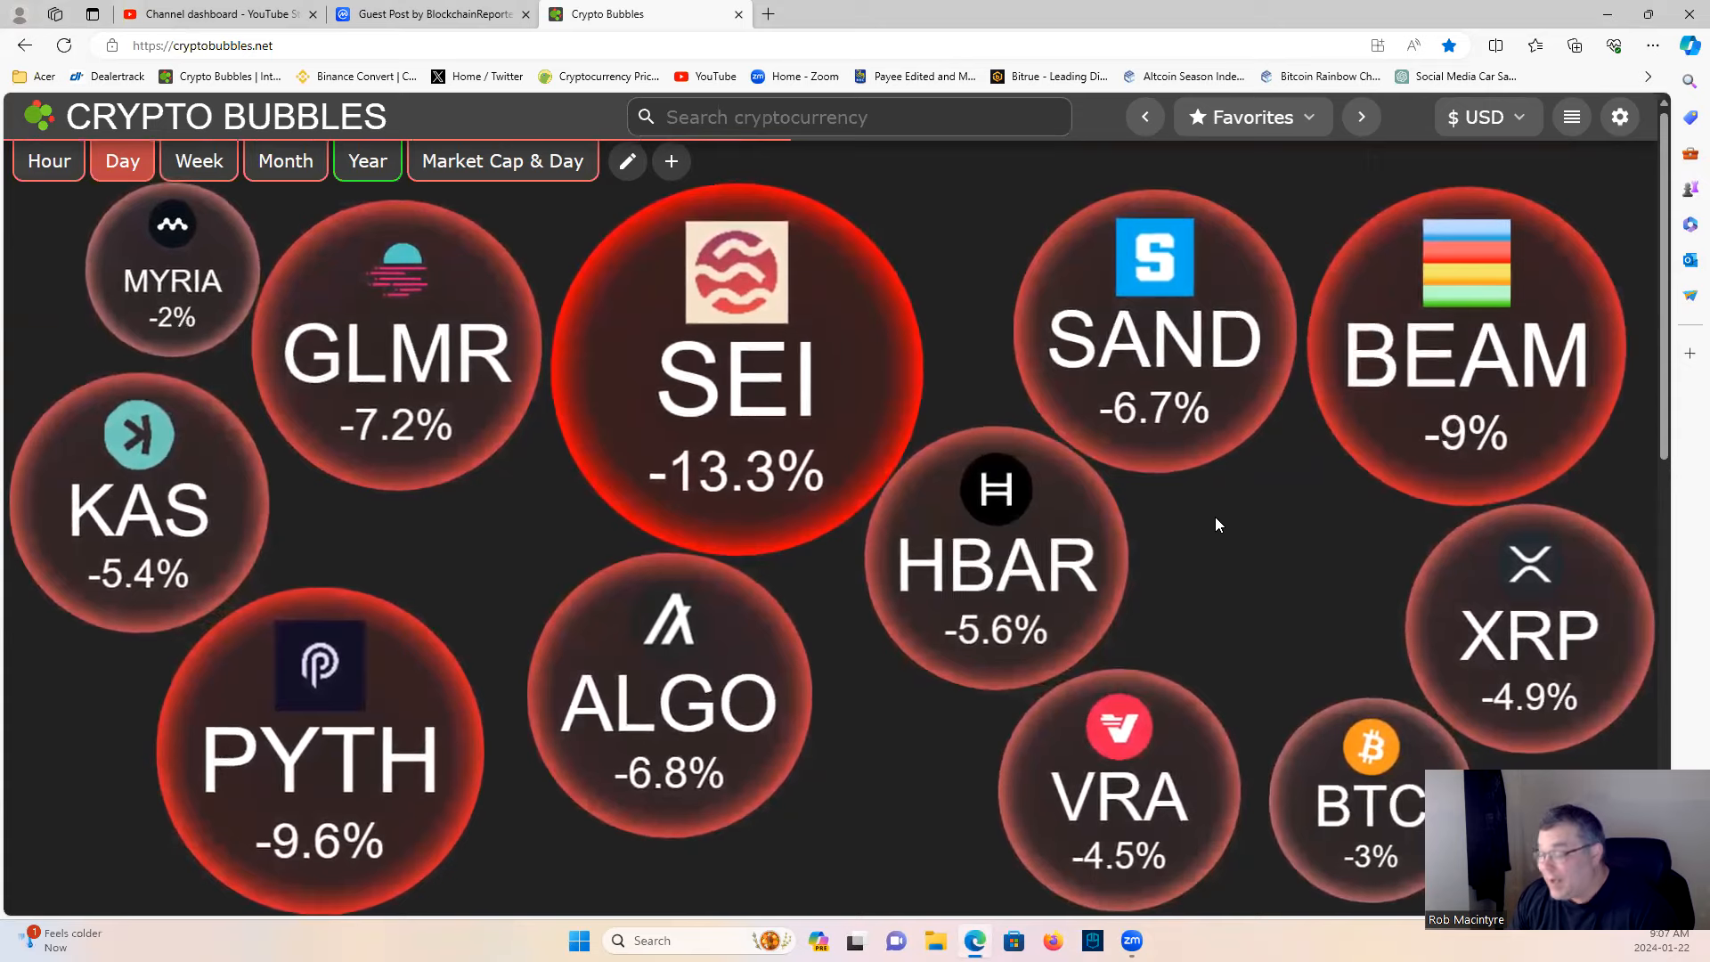
{"action": "mouse_move", "coordinate": [1225, 545]}
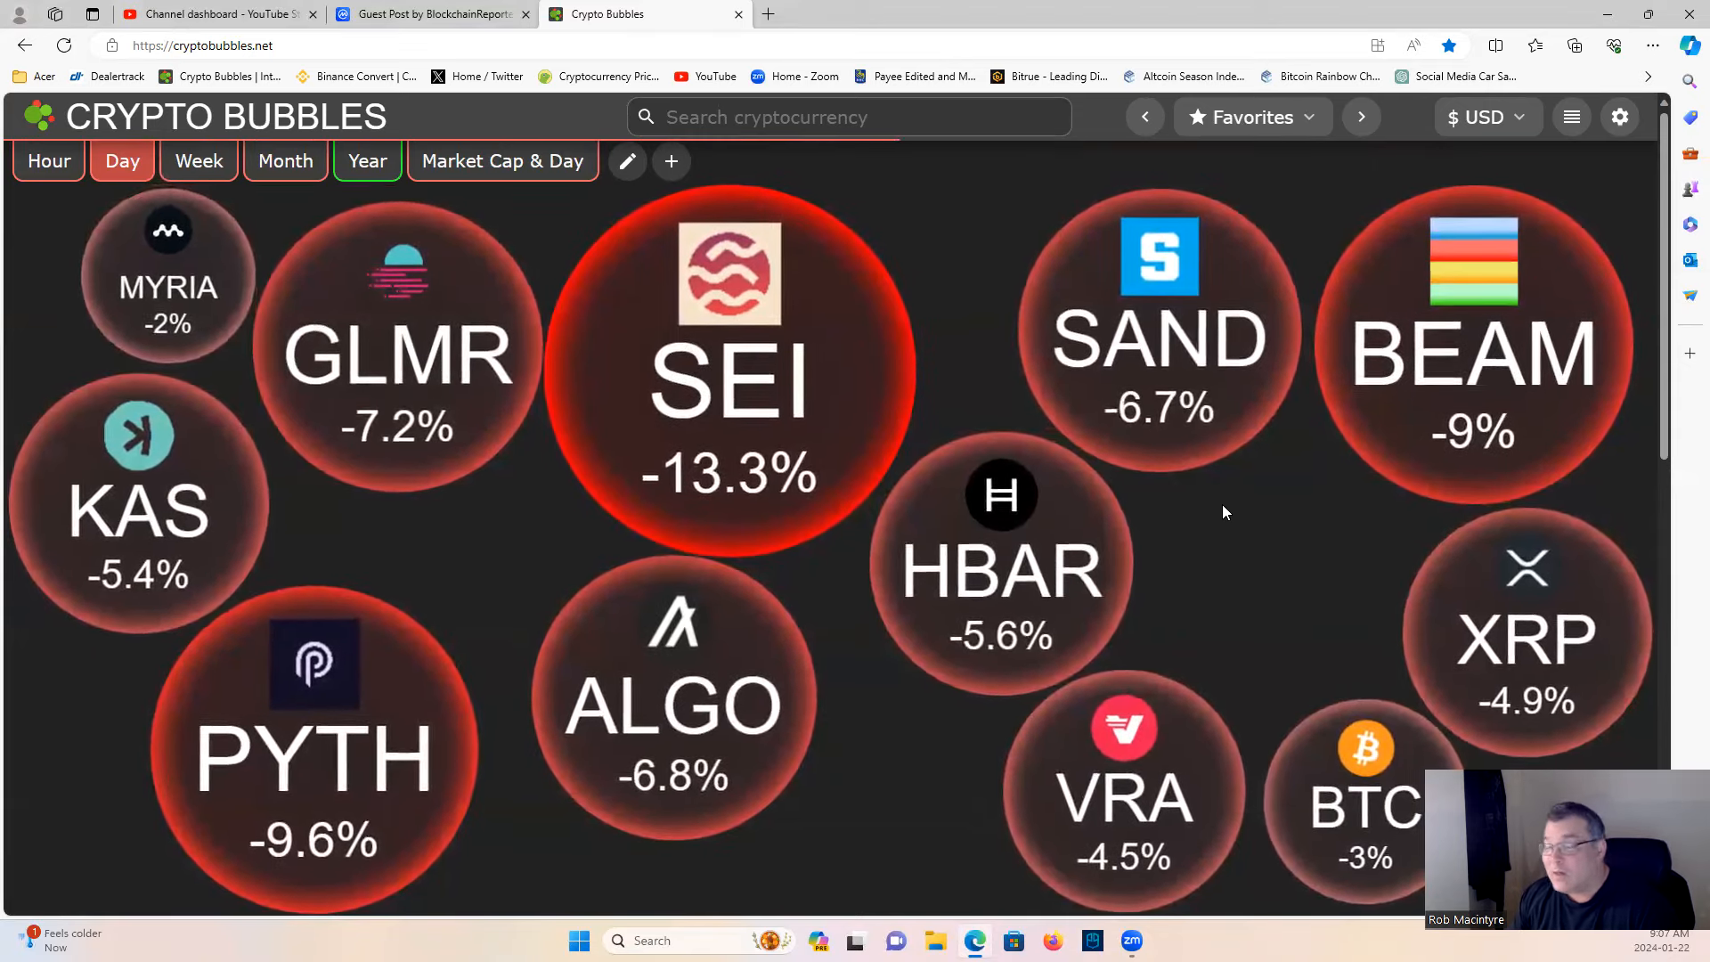
{"action": "mouse_move", "coordinate": [1238, 506]}
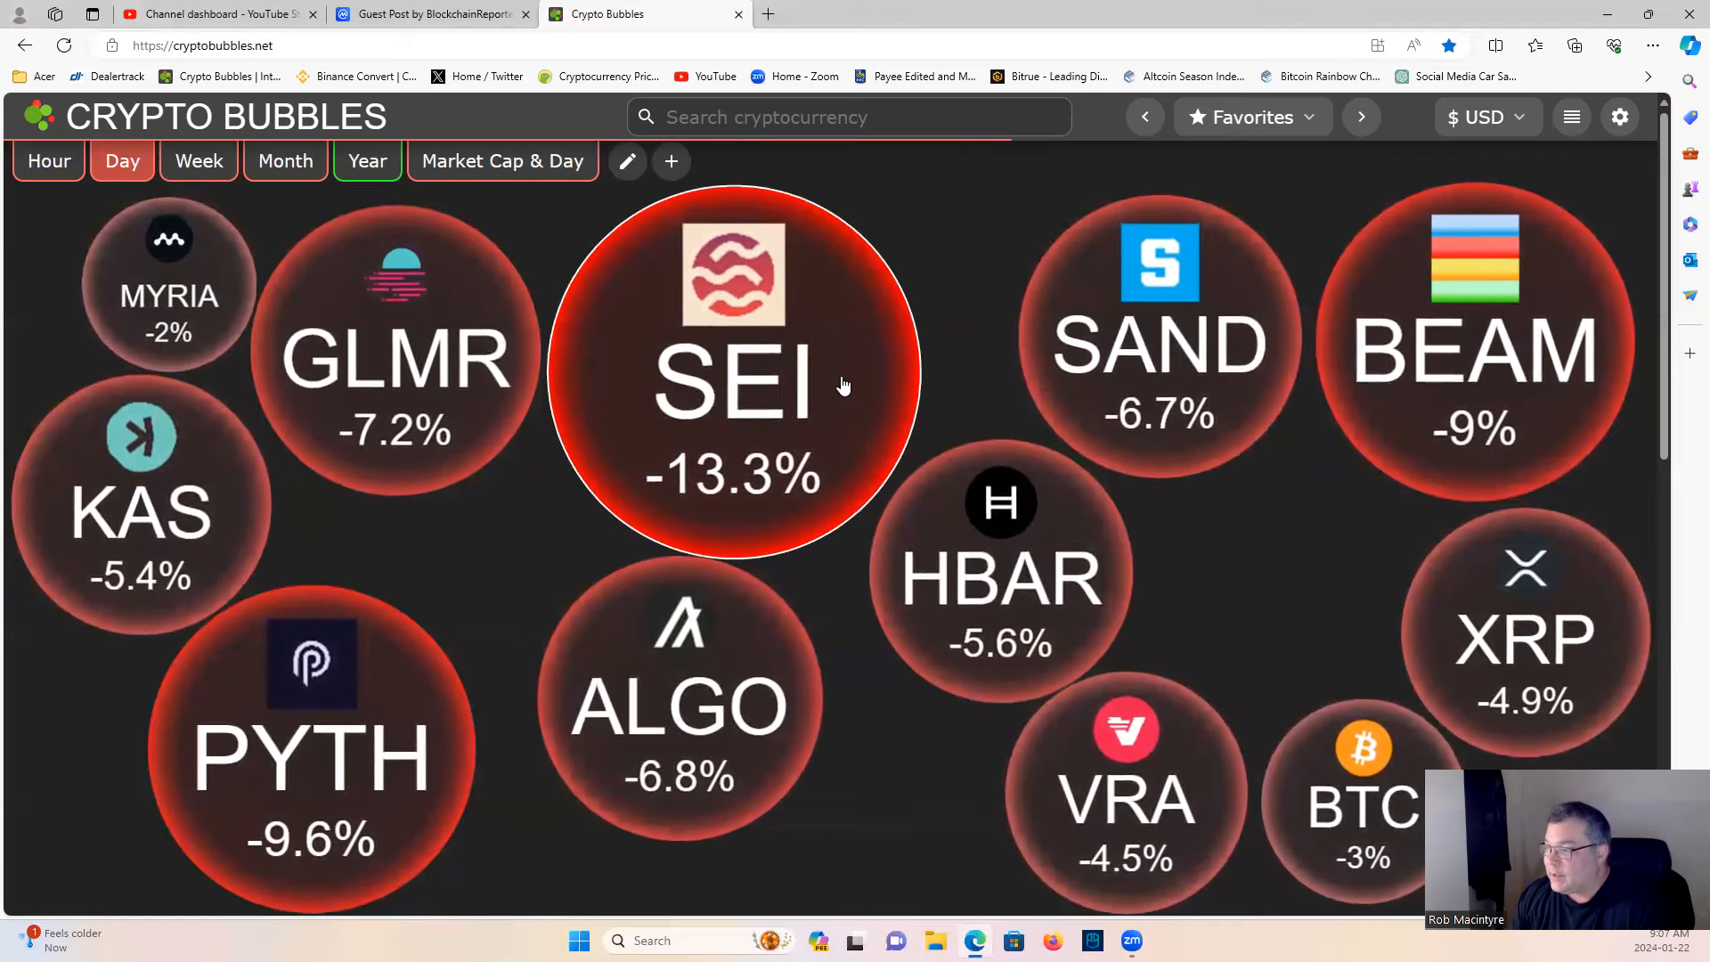
{"action": "left_click", "coordinate": [732, 381]}
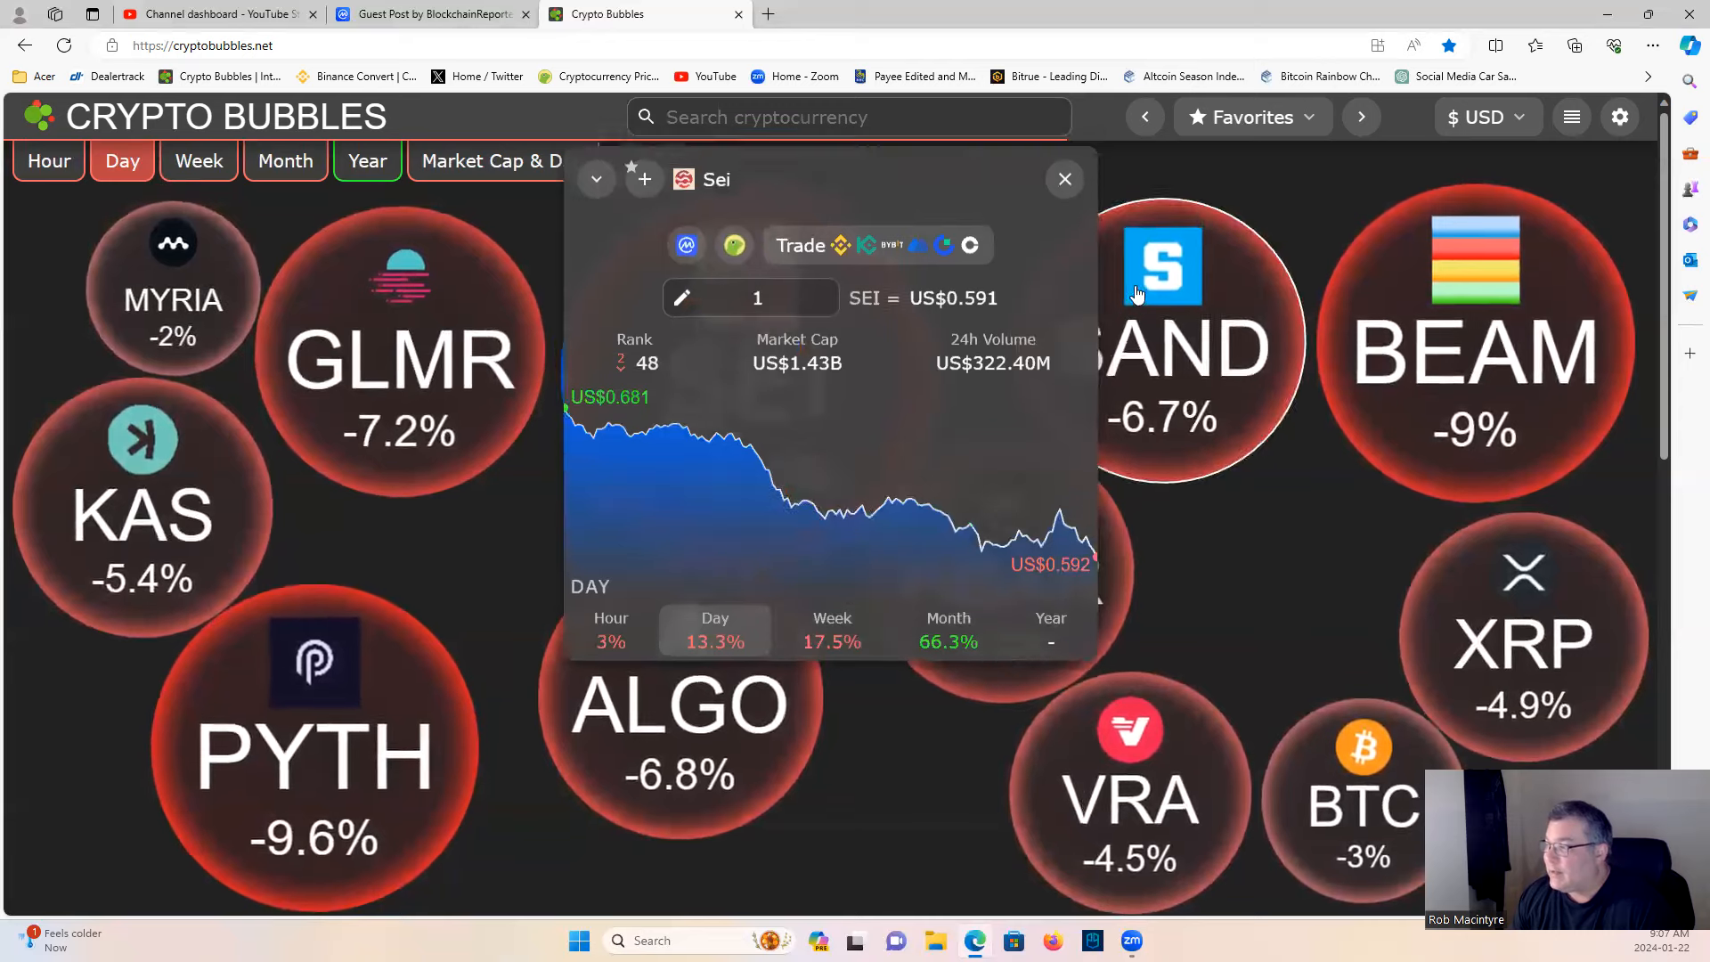
{"action": "left_click", "coordinate": [1064, 178]}
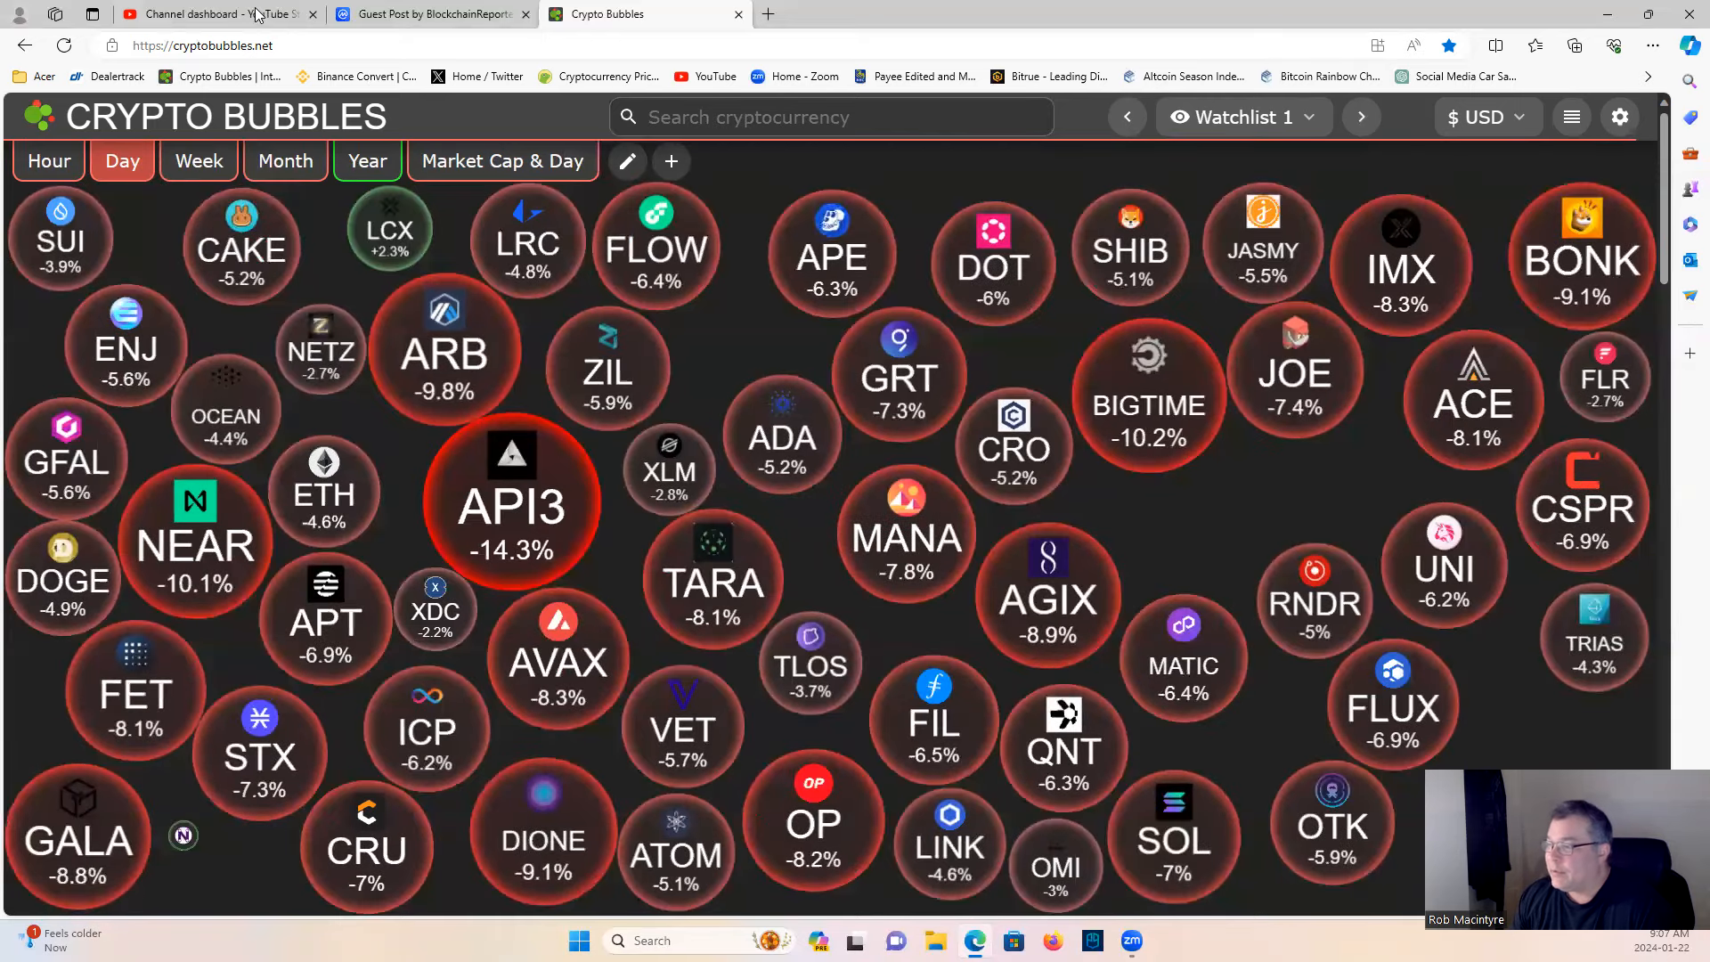
{"action": "left_click", "coordinate": [207, 14]}
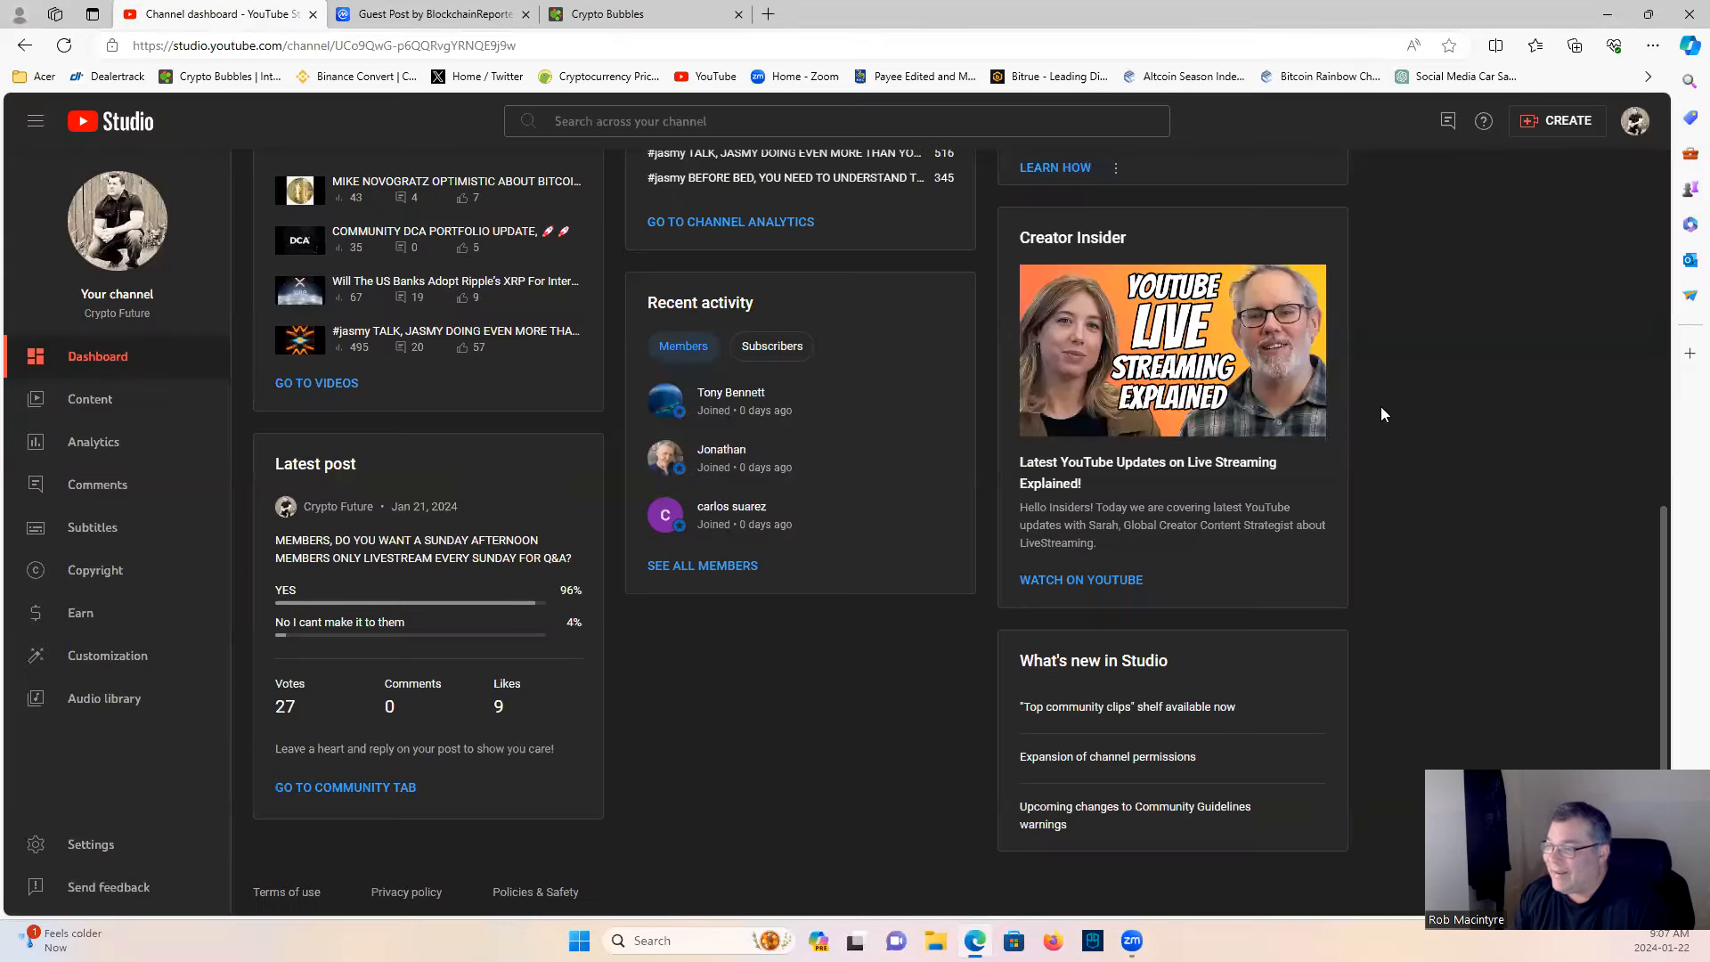
- Read the Grayscale Bitcoin holdings article down to the 'Demand Outpaces Supply' heading
{"action": "left_click", "coordinate": [431, 14]}
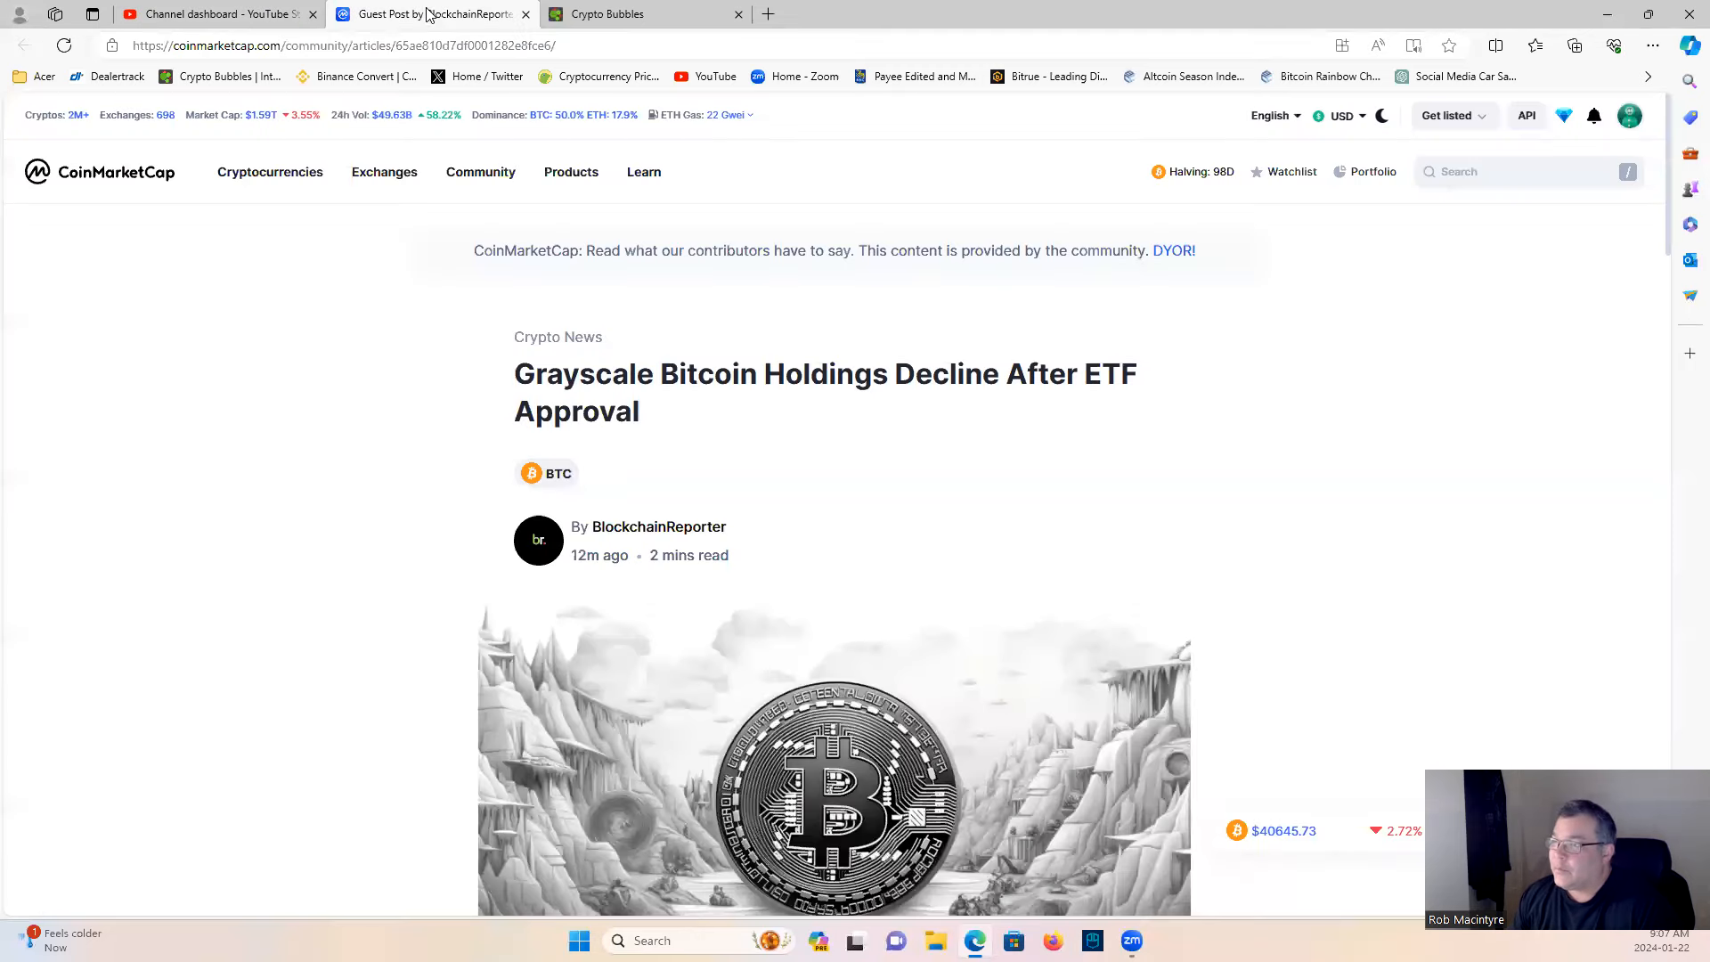
{"action": "scroll", "scroll_direction": "down", "scroll_amount": 3}
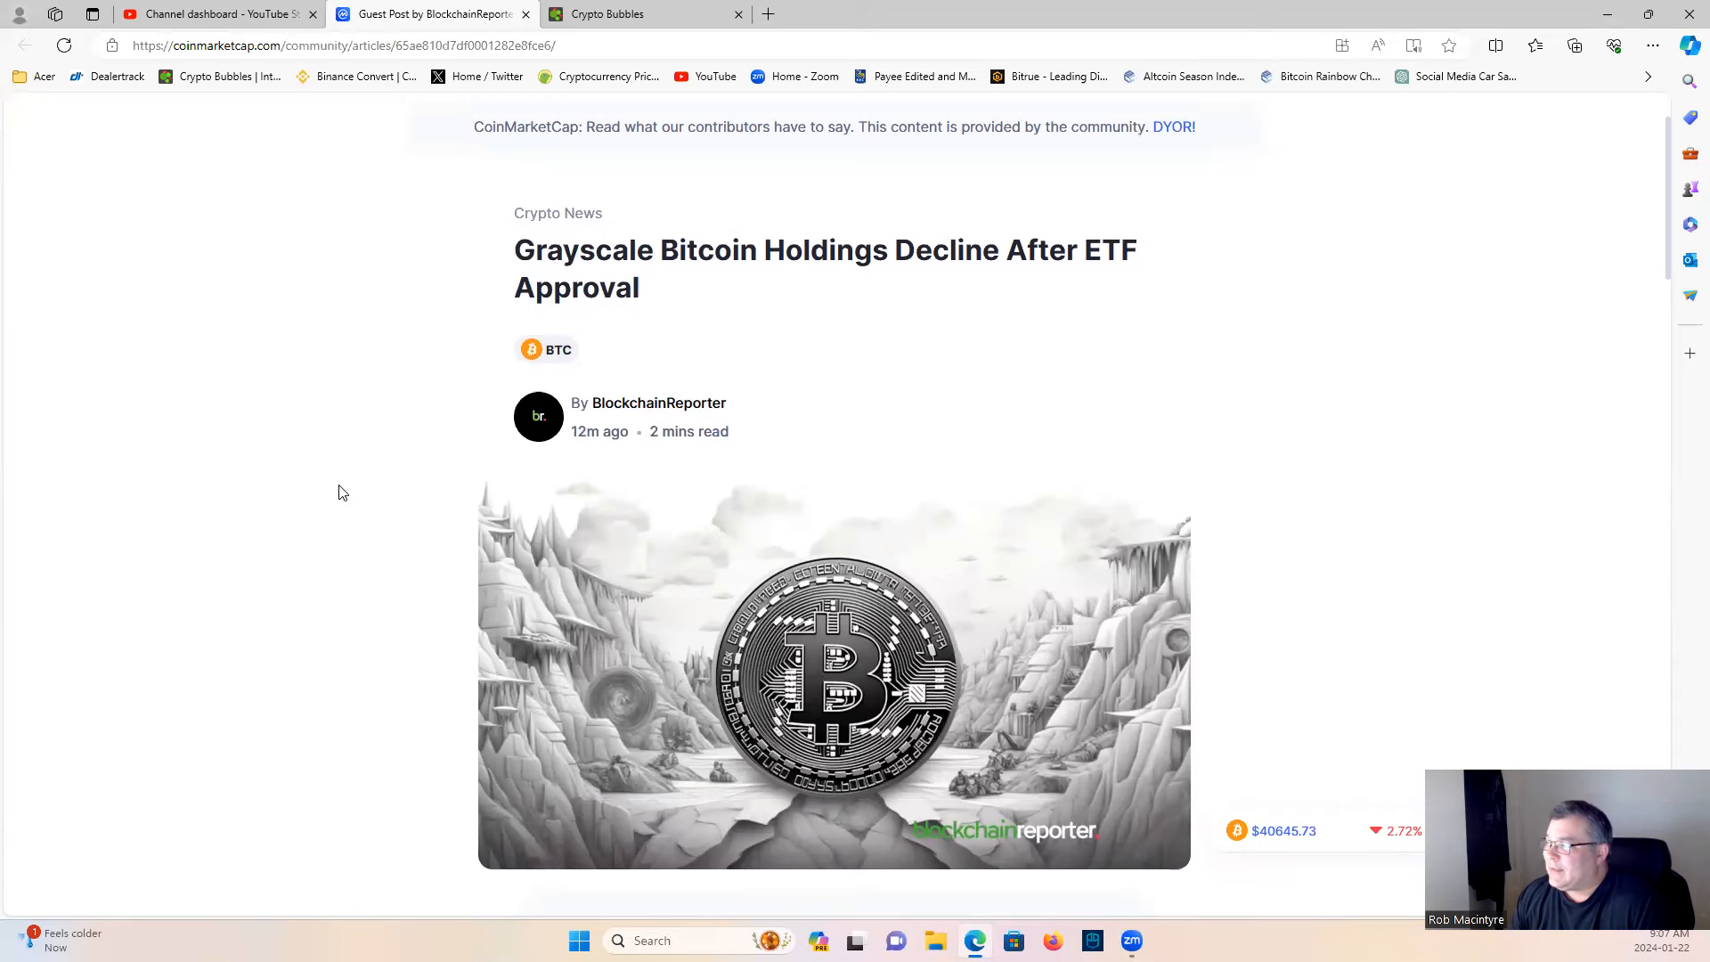
{"action": "scroll", "scroll_direction": "down", "scroll_amount": 3}
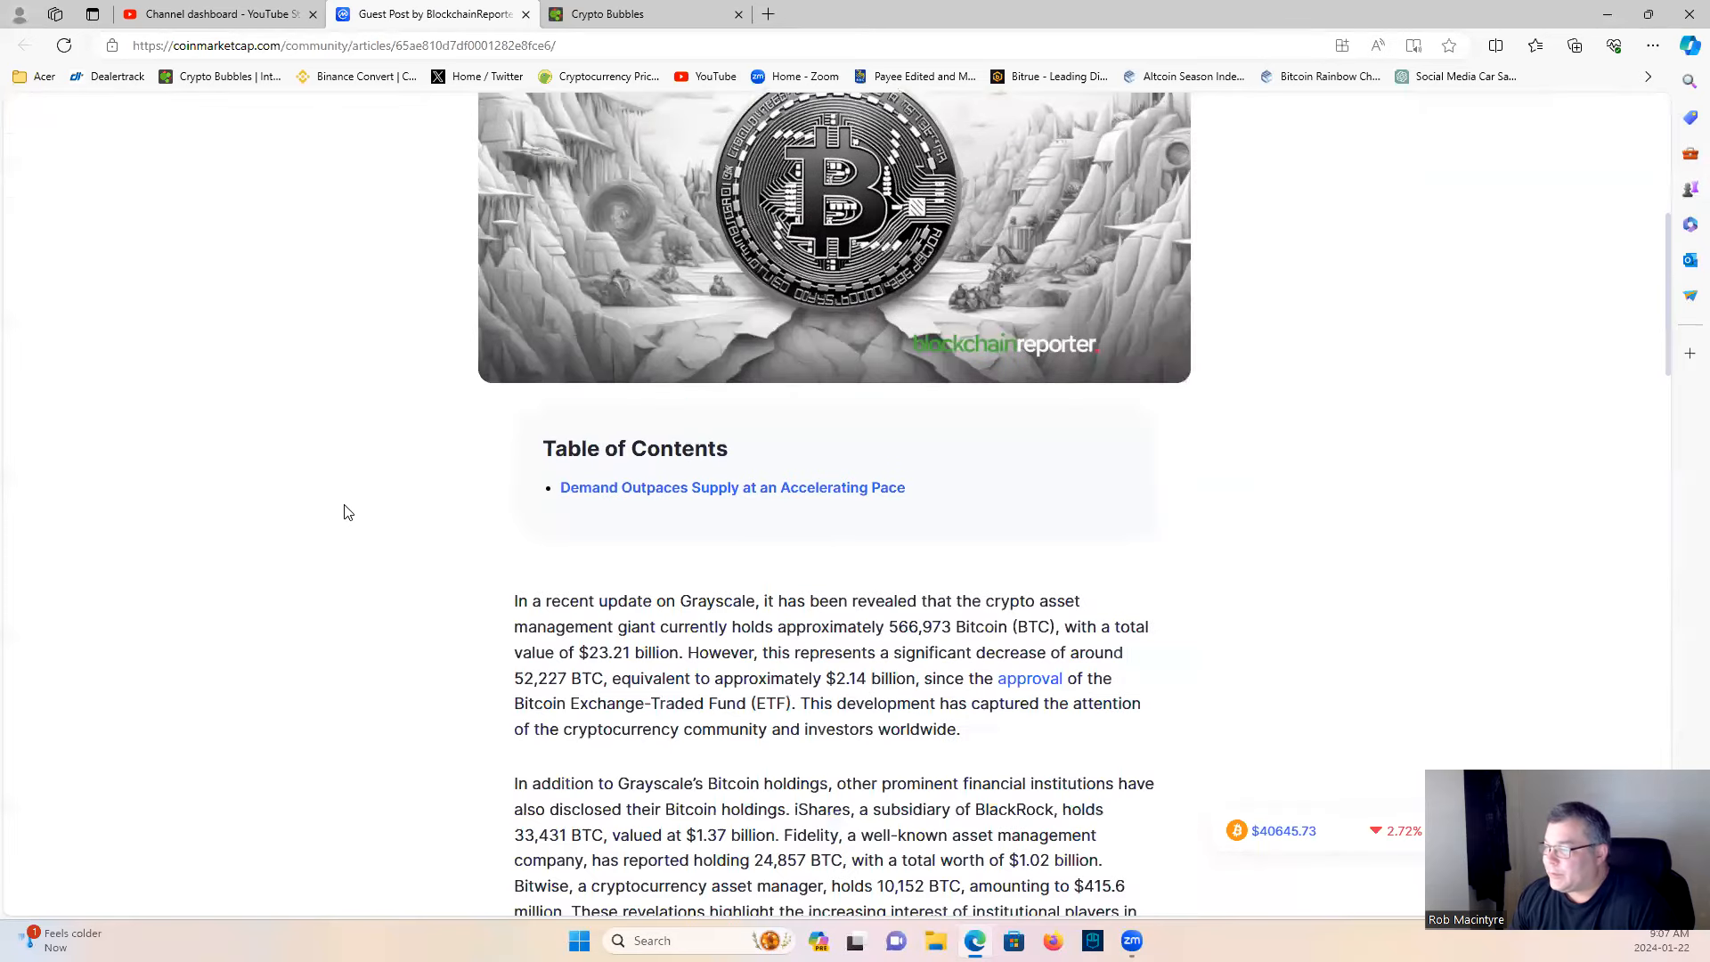
{"action": "scroll", "scroll_direction": "down", "scroll_amount": 3}
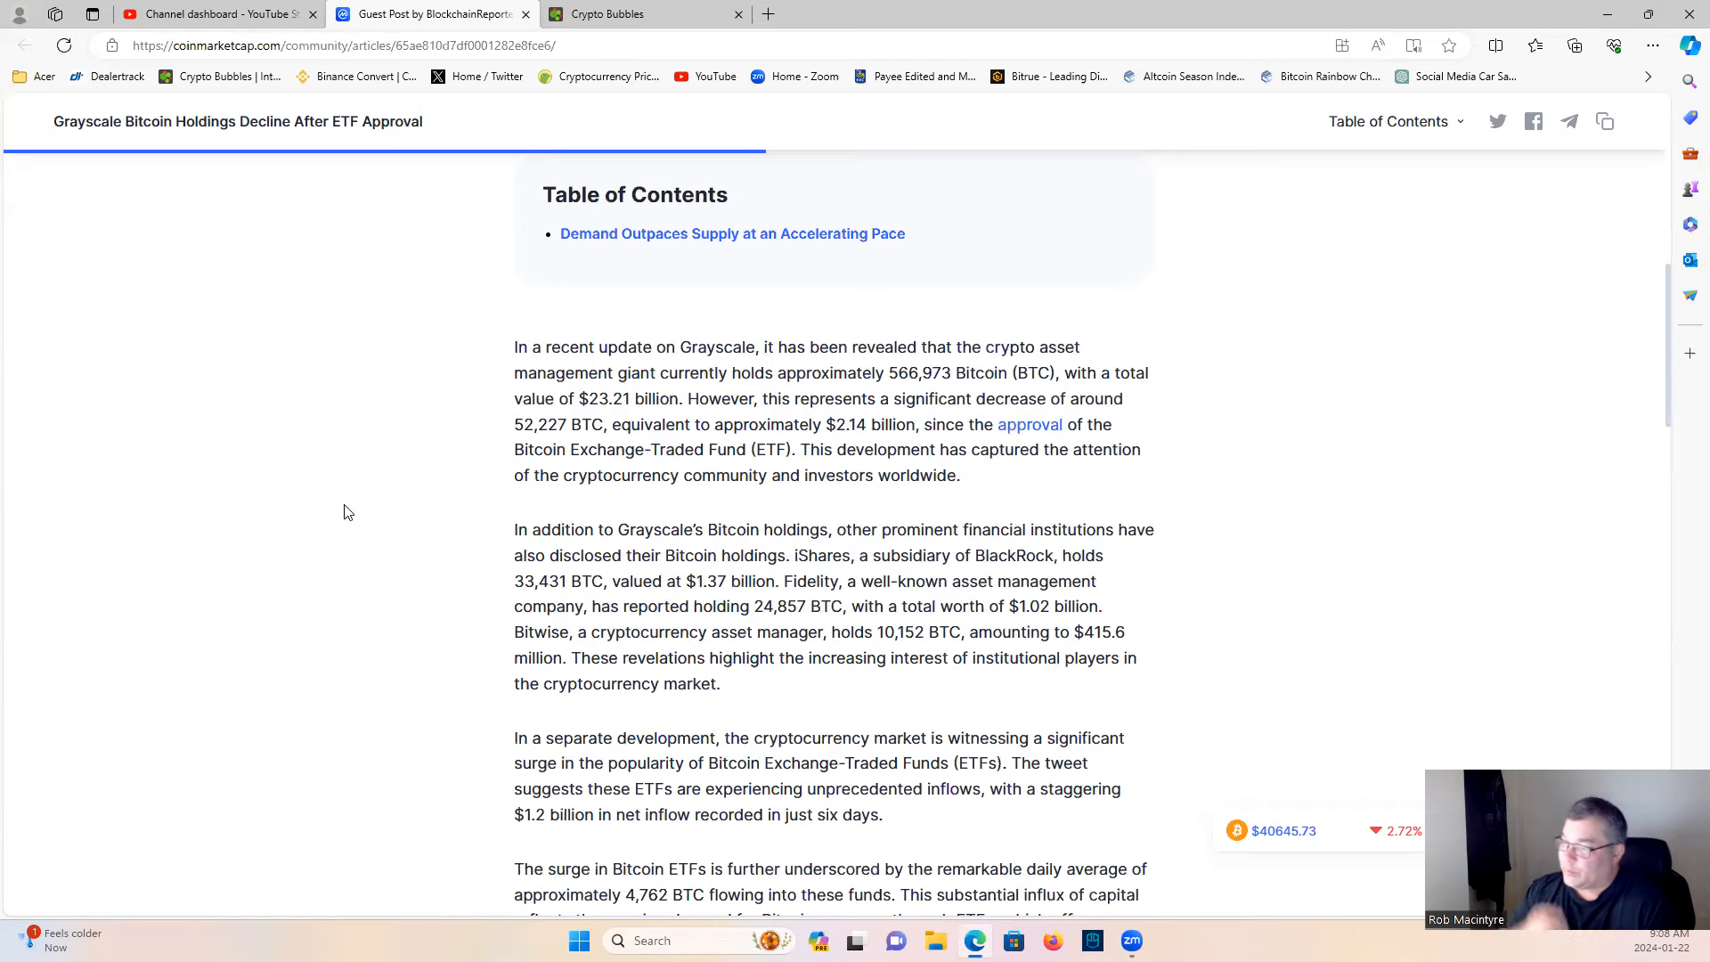
{"action": "scroll", "scroll_direction": "down", "scroll_amount": 3}
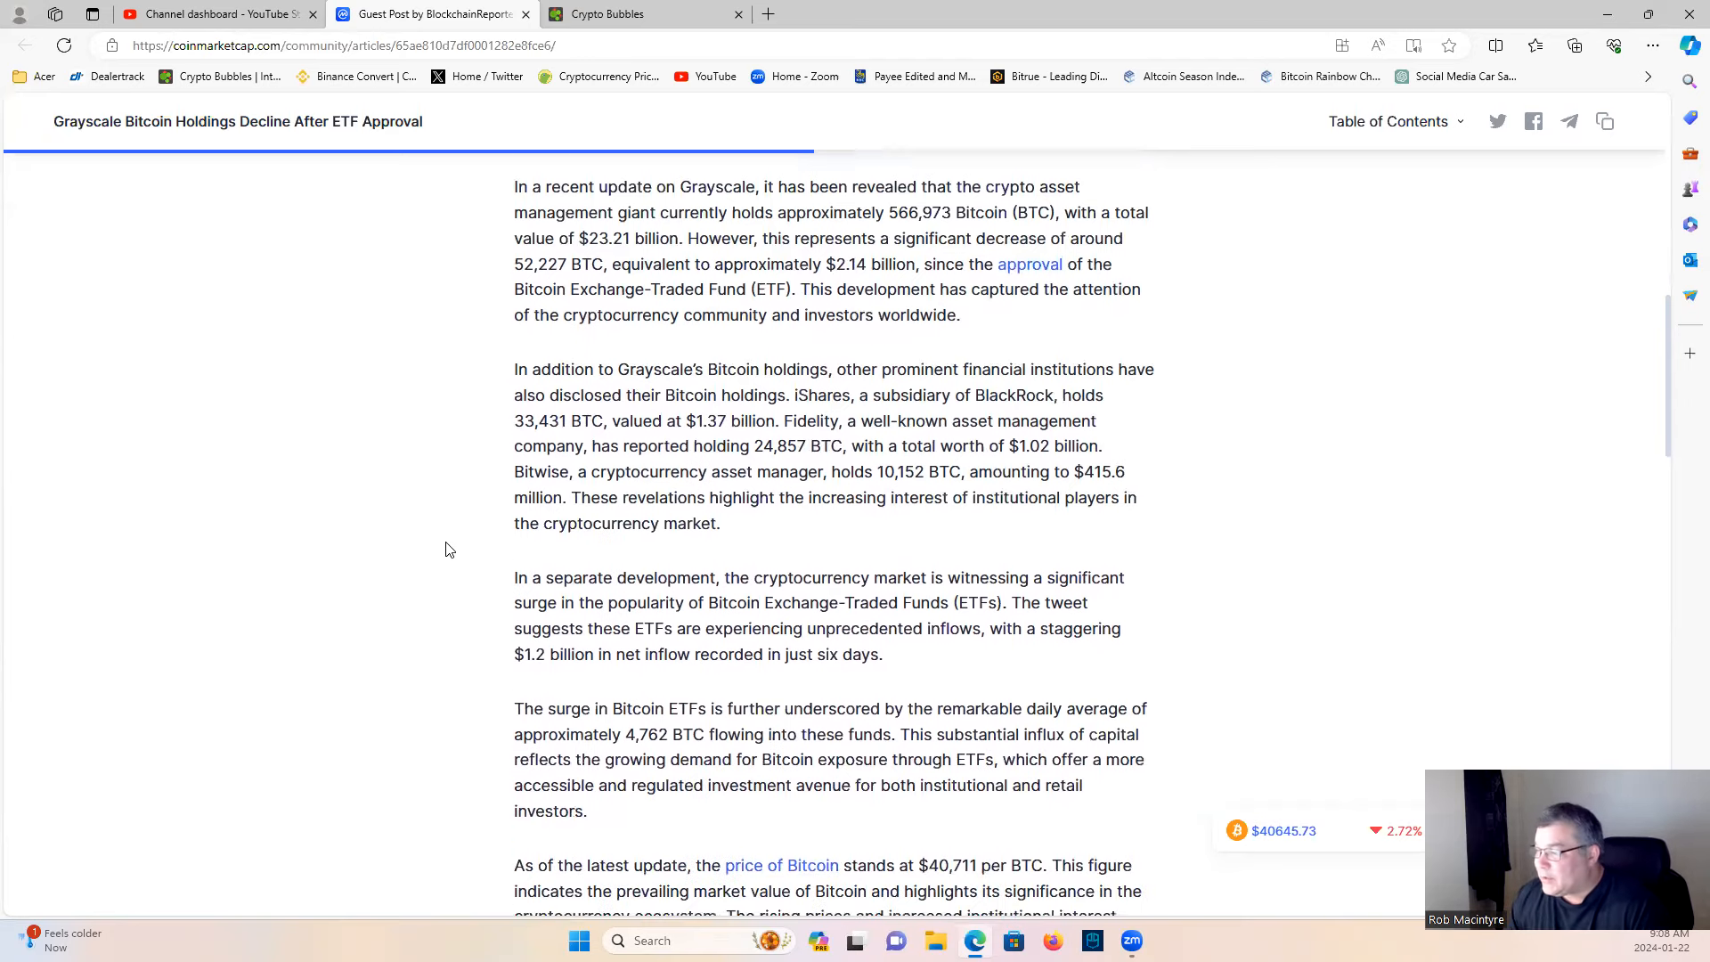
{"action": "scroll", "scroll_direction": "down", "scroll_amount": 3}
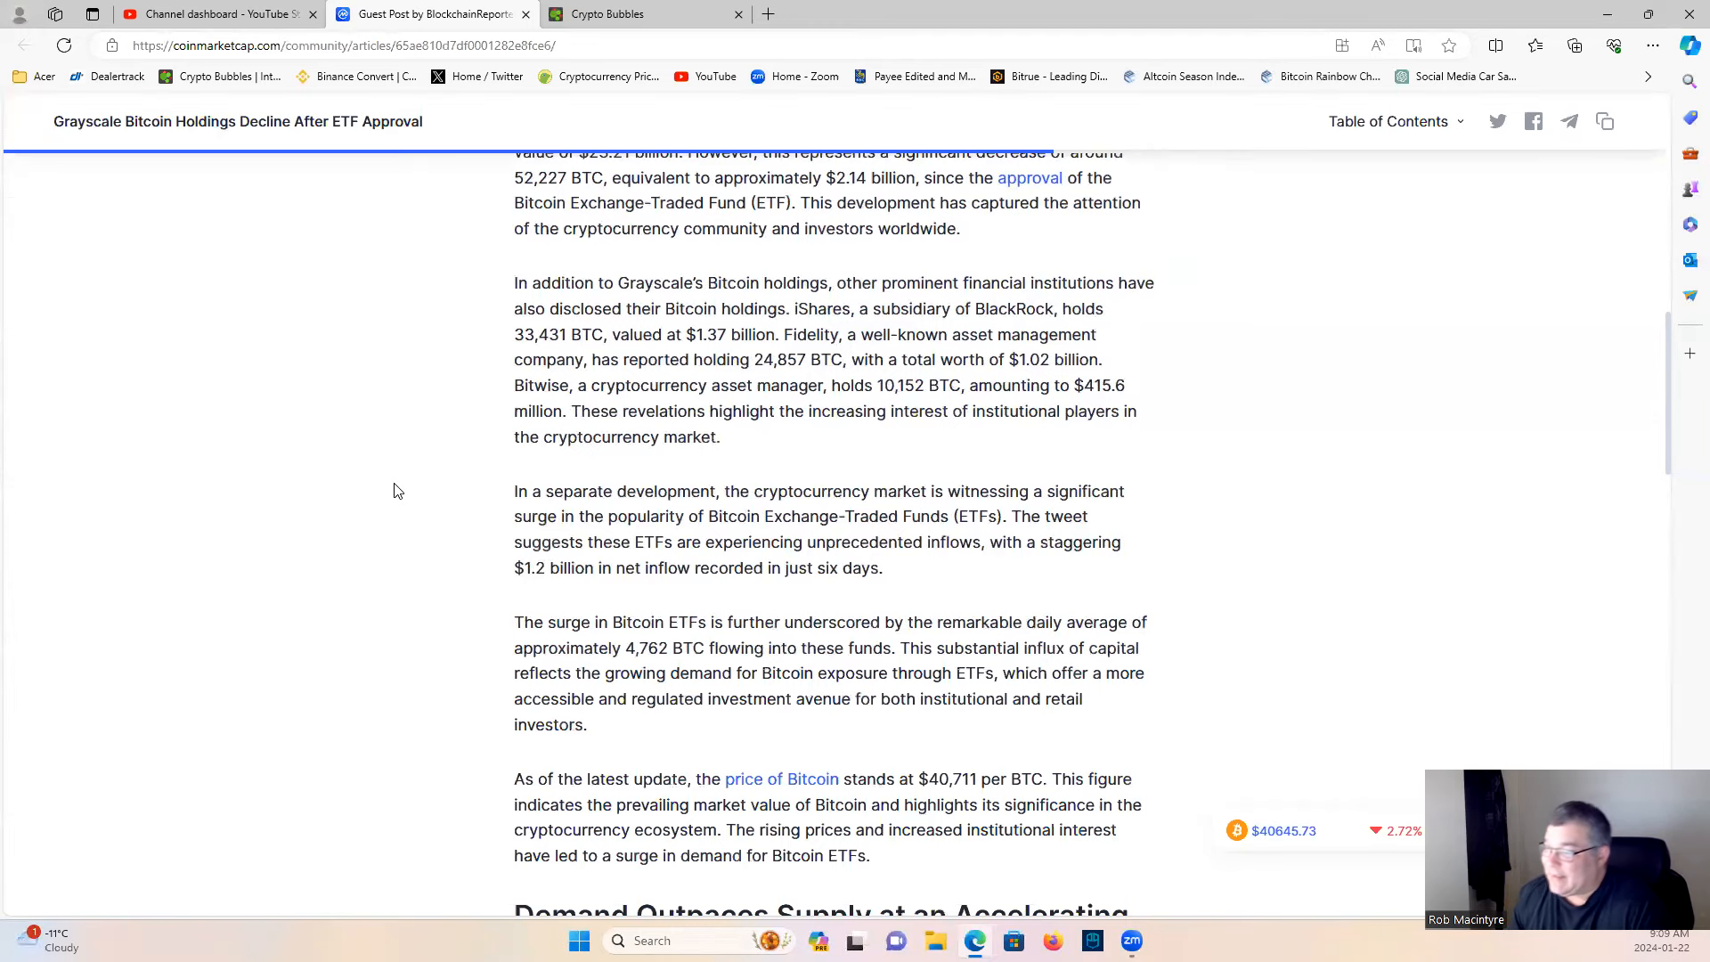
{"action": "scroll", "scroll_direction": "down", "scroll_amount": 3}
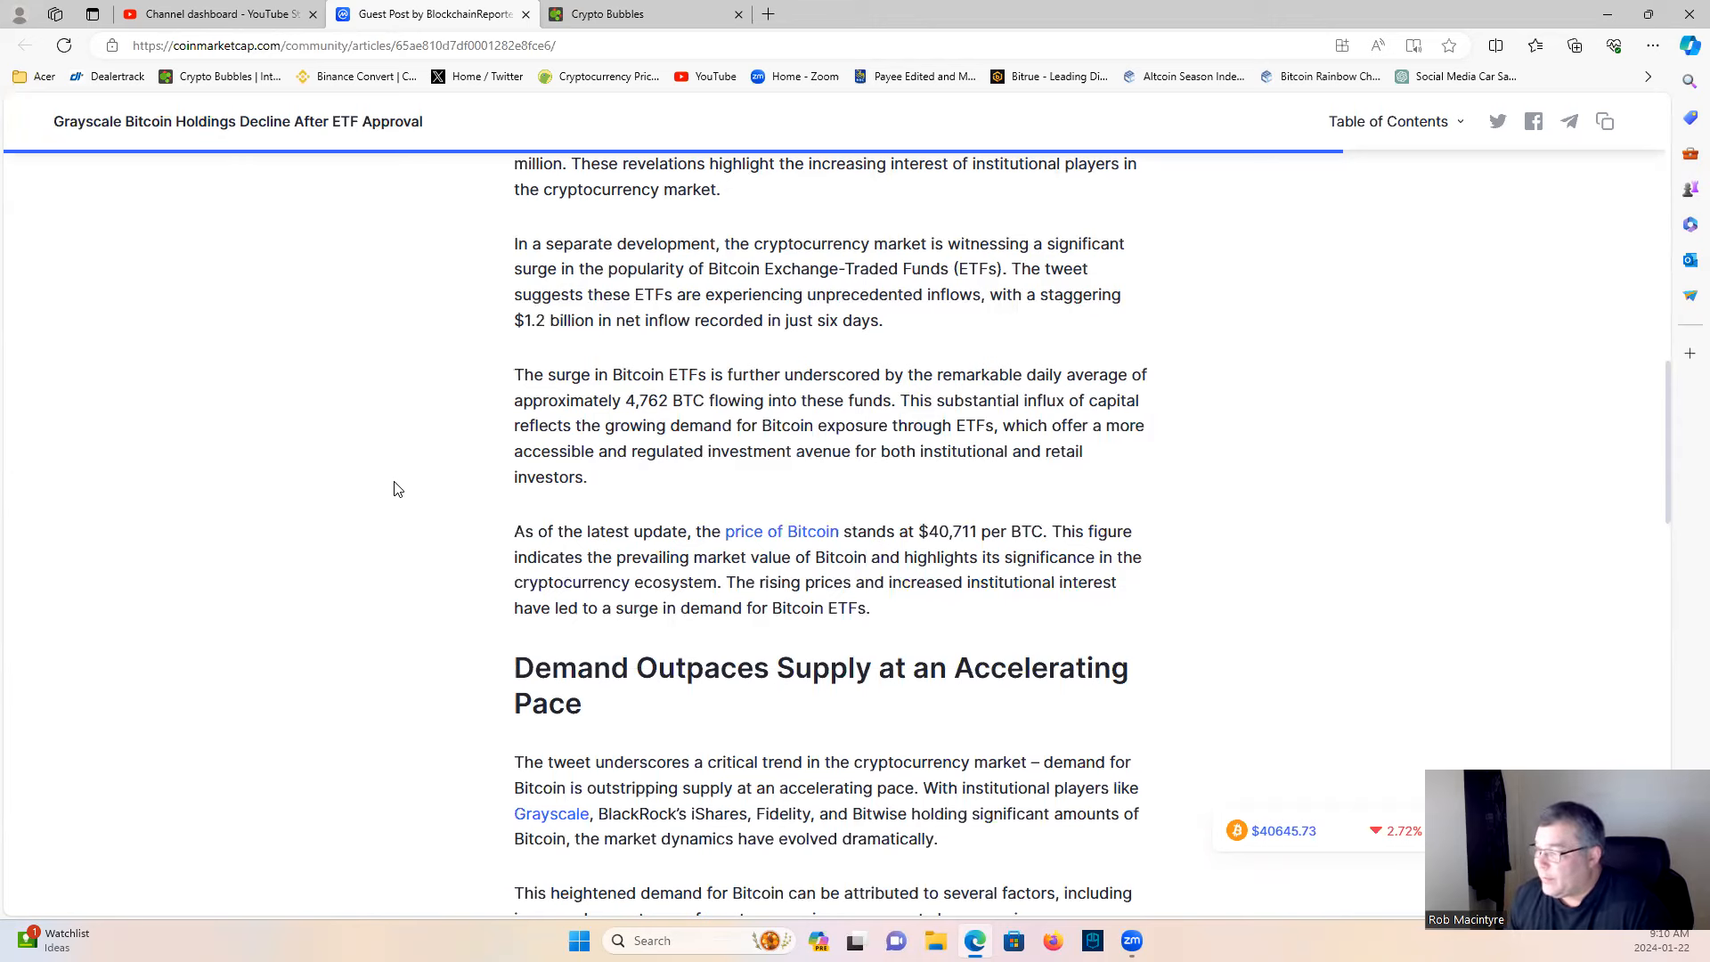
- Read the article's final paragraph through to the view count and BlockchainReporter byline
{"action": "scroll", "scroll_direction": "down", "scroll_amount": 3}
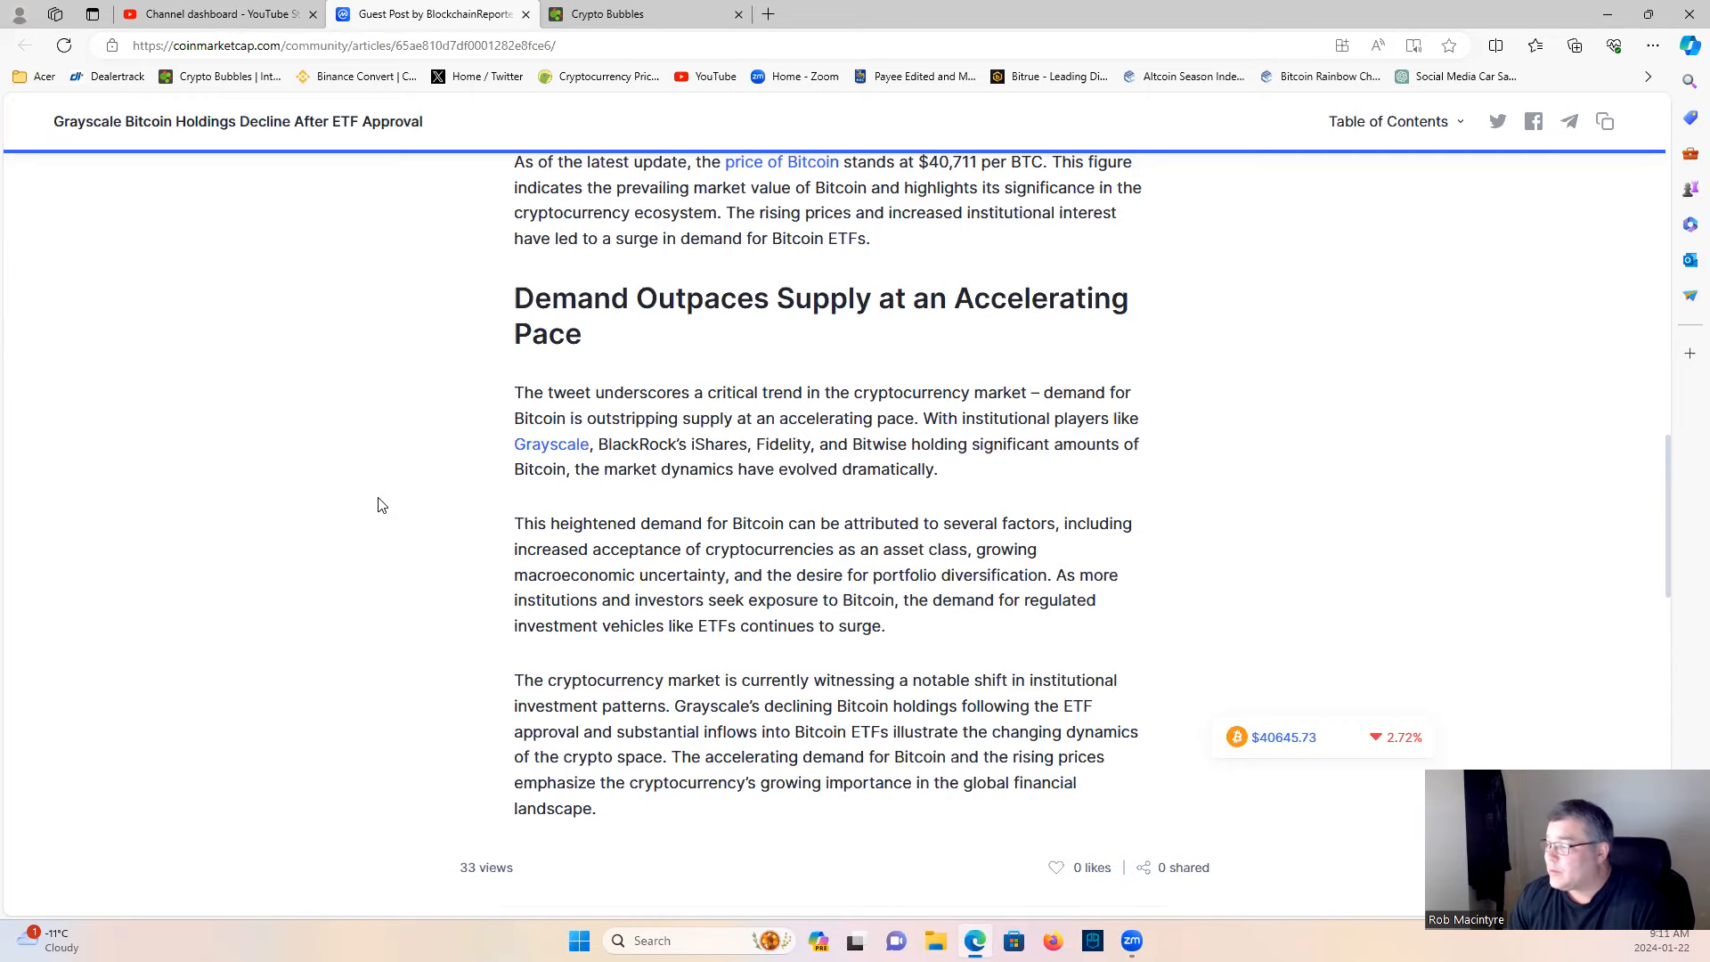
{"action": "scroll", "scroll_direction": "down", "scroll_amount": 3}
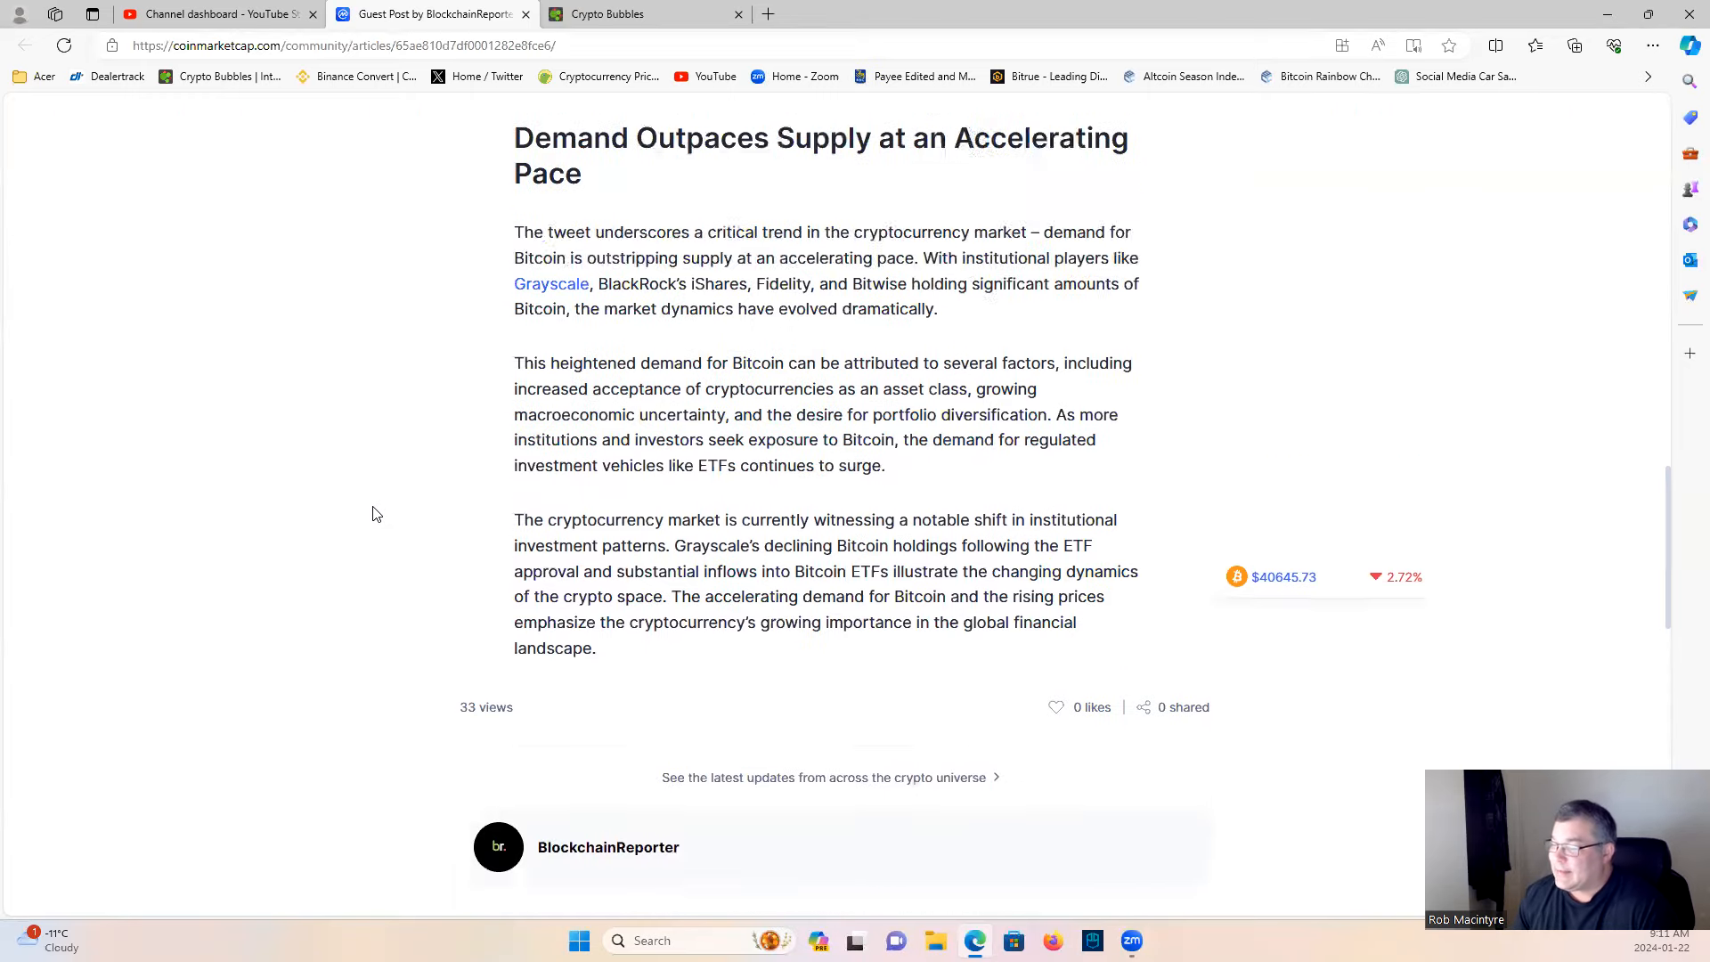
- Recheck the opening Grayscale holdings figures, then return to the Crypto Bubbles map via YouTube Studio
{"action": "scroll", "scroll_direction": "up", "scroll_amount": 3}
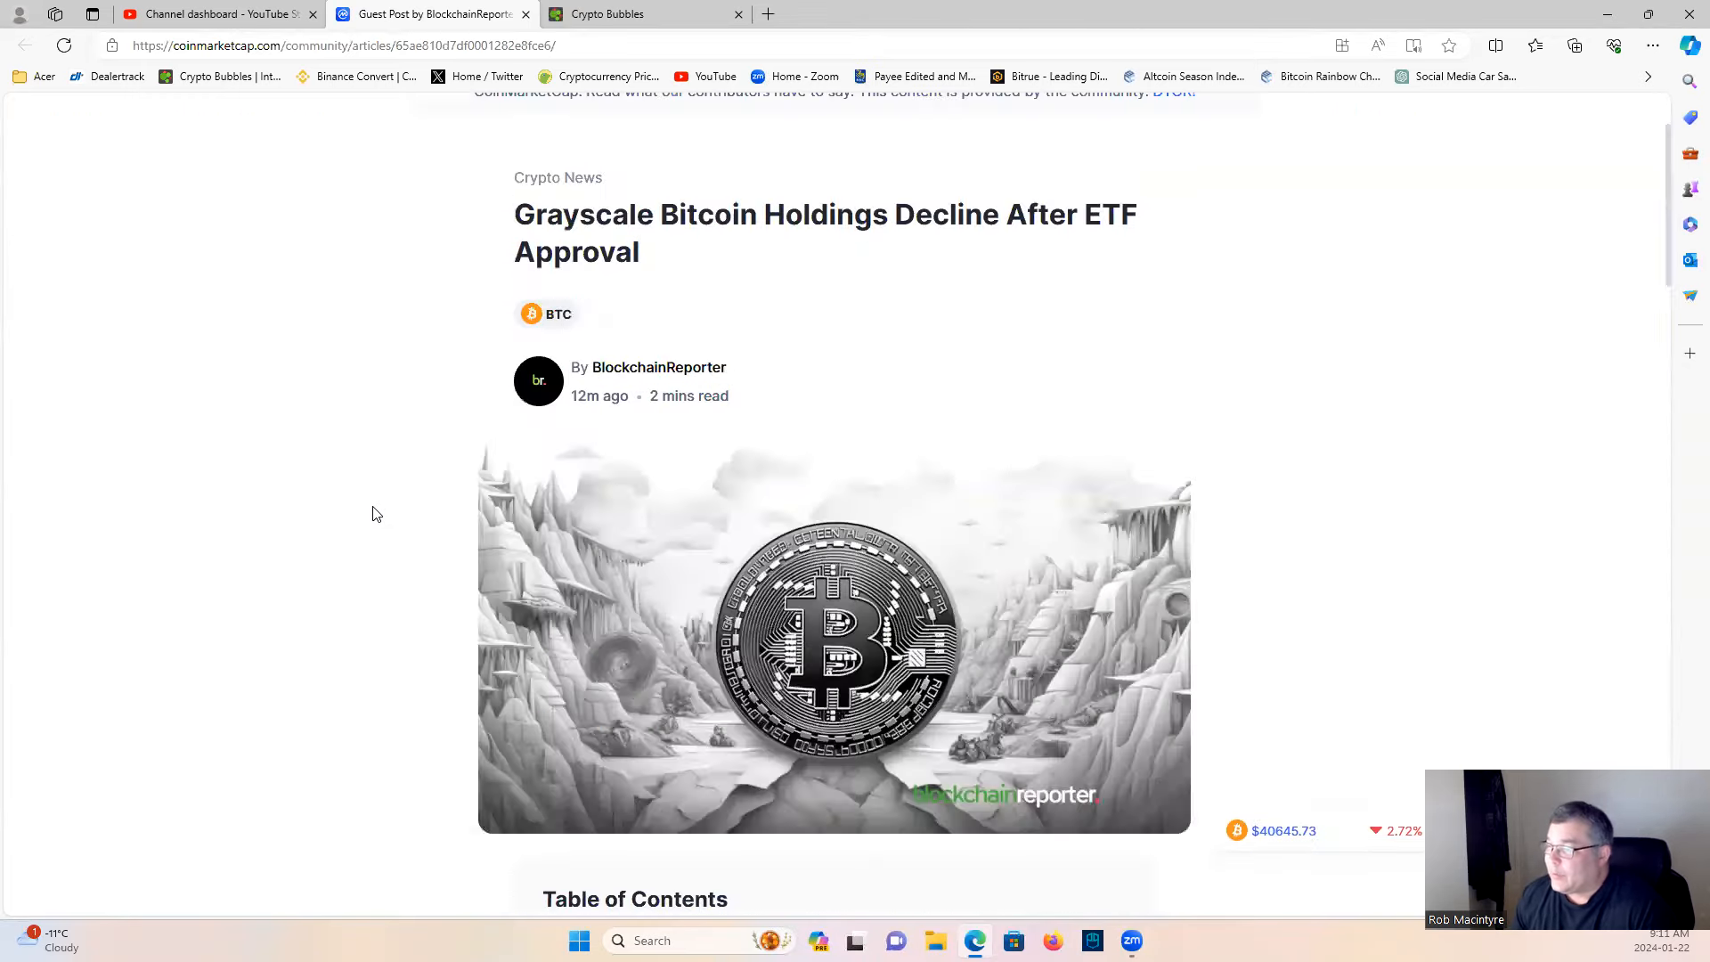
{"action": "scroll", "scroll_direction": "down", "scroll_amount": 3}
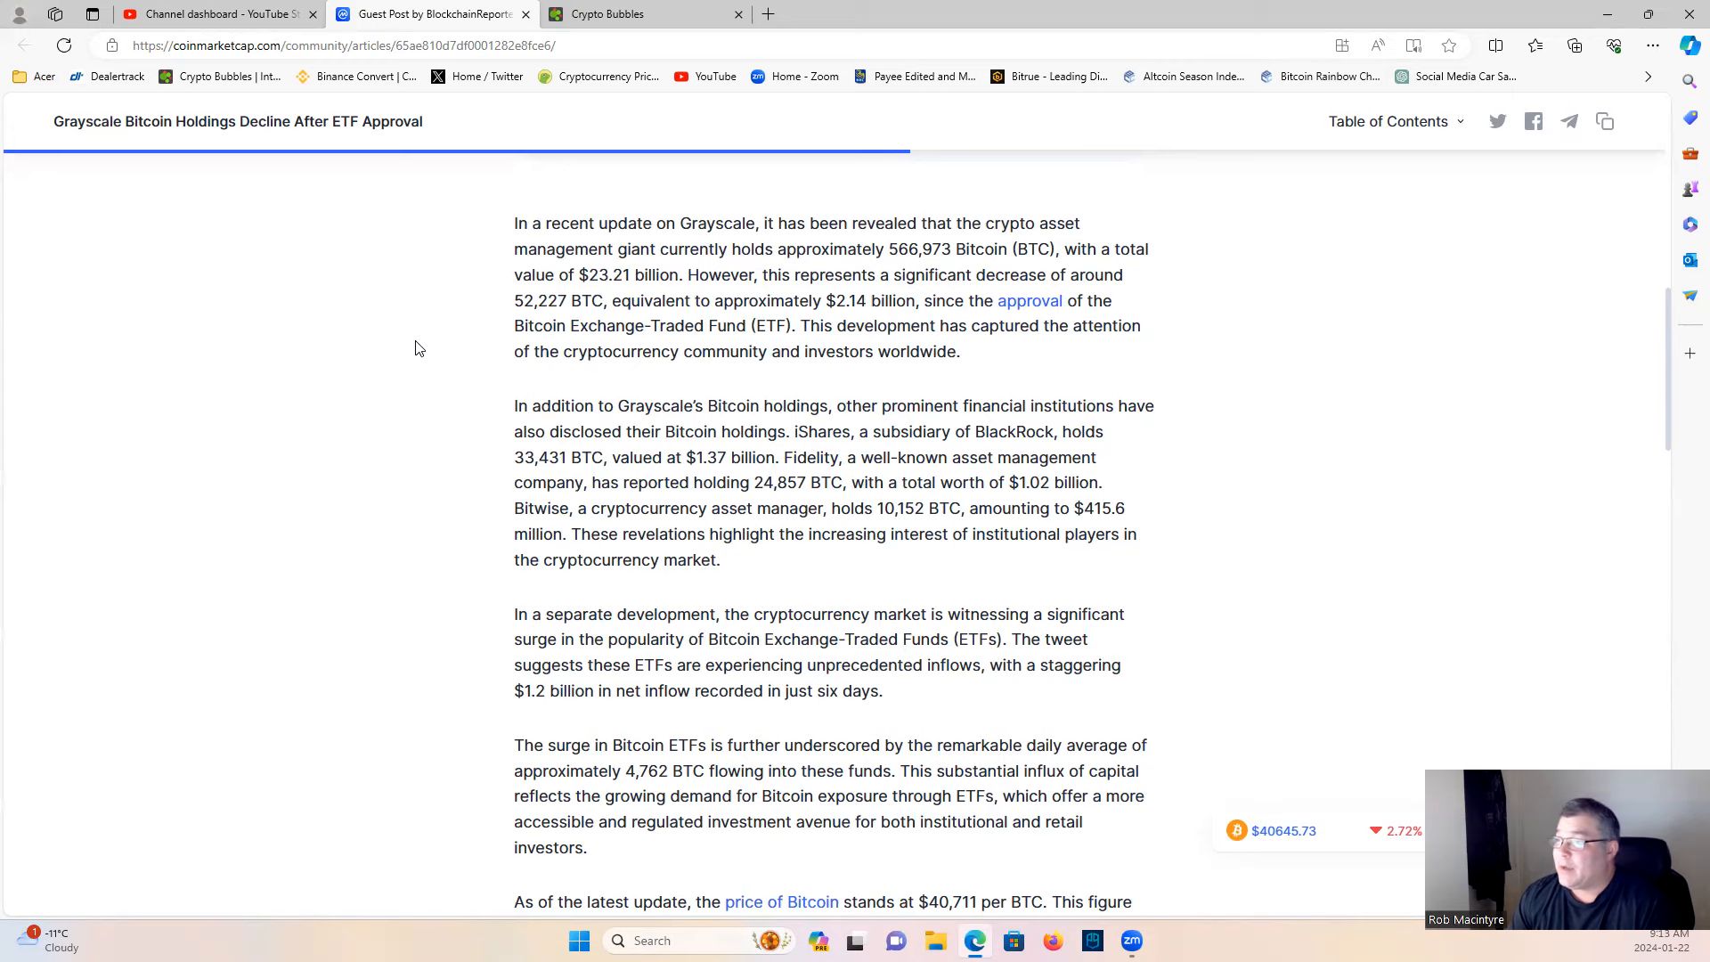
{"action": "mouse_move", "coordinate": [365, 180]}
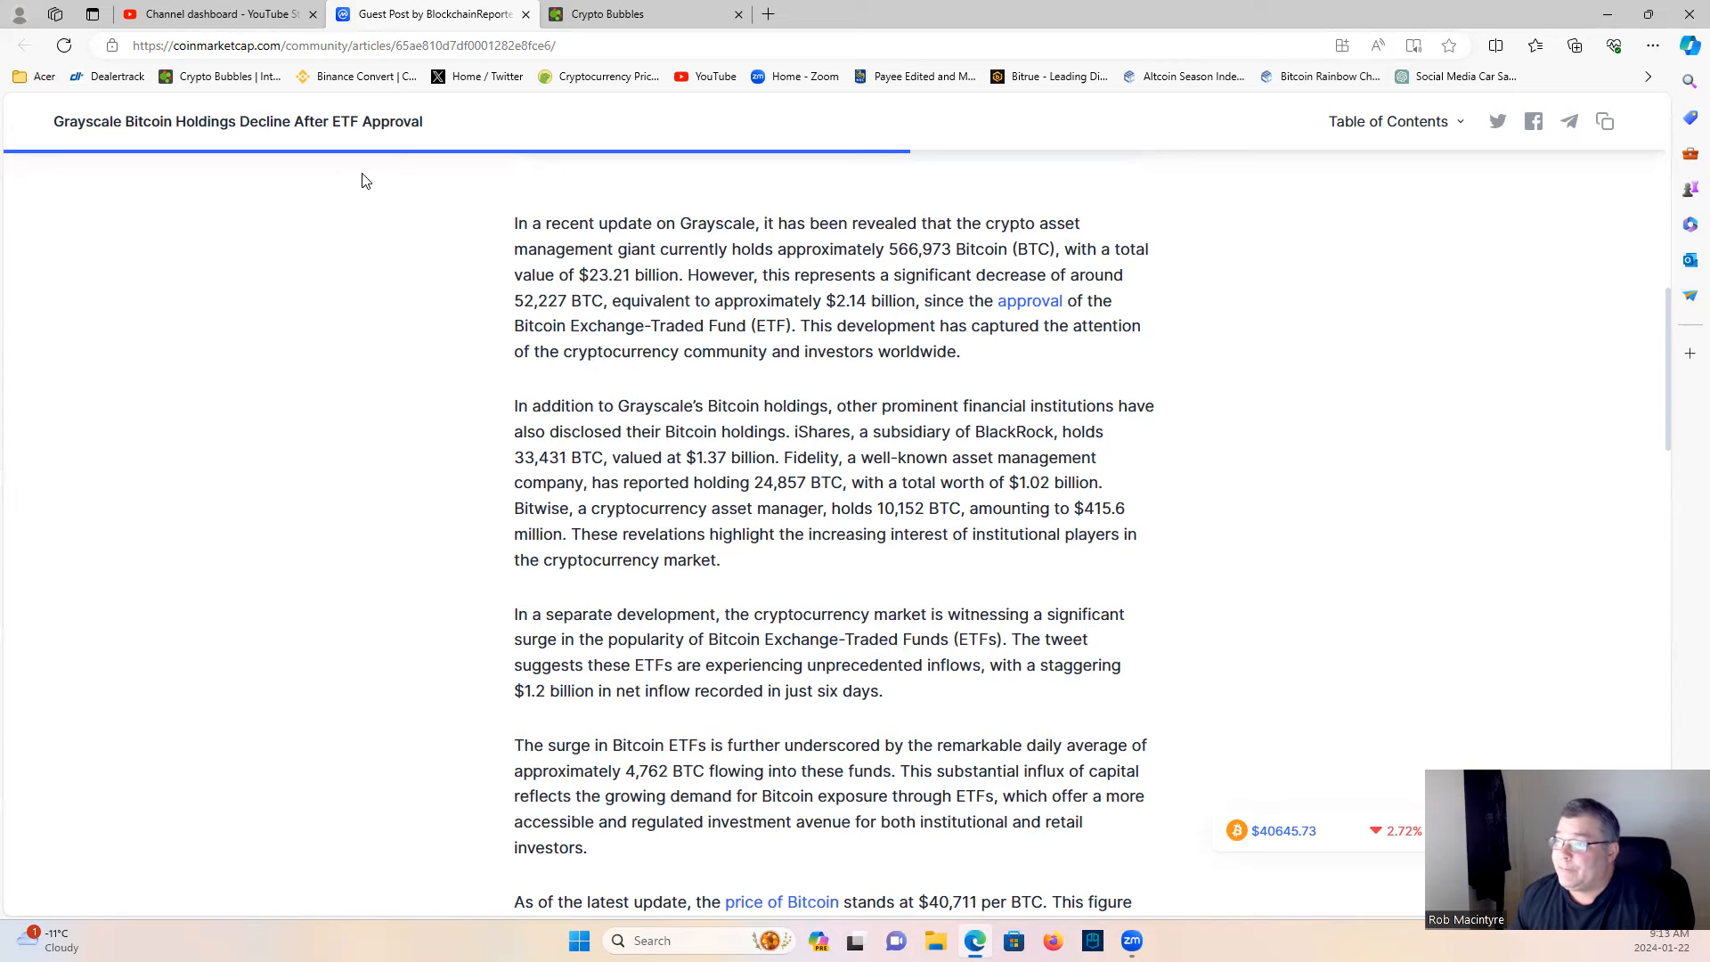
{"action": "left_click", "coordinate": [206, 15]}
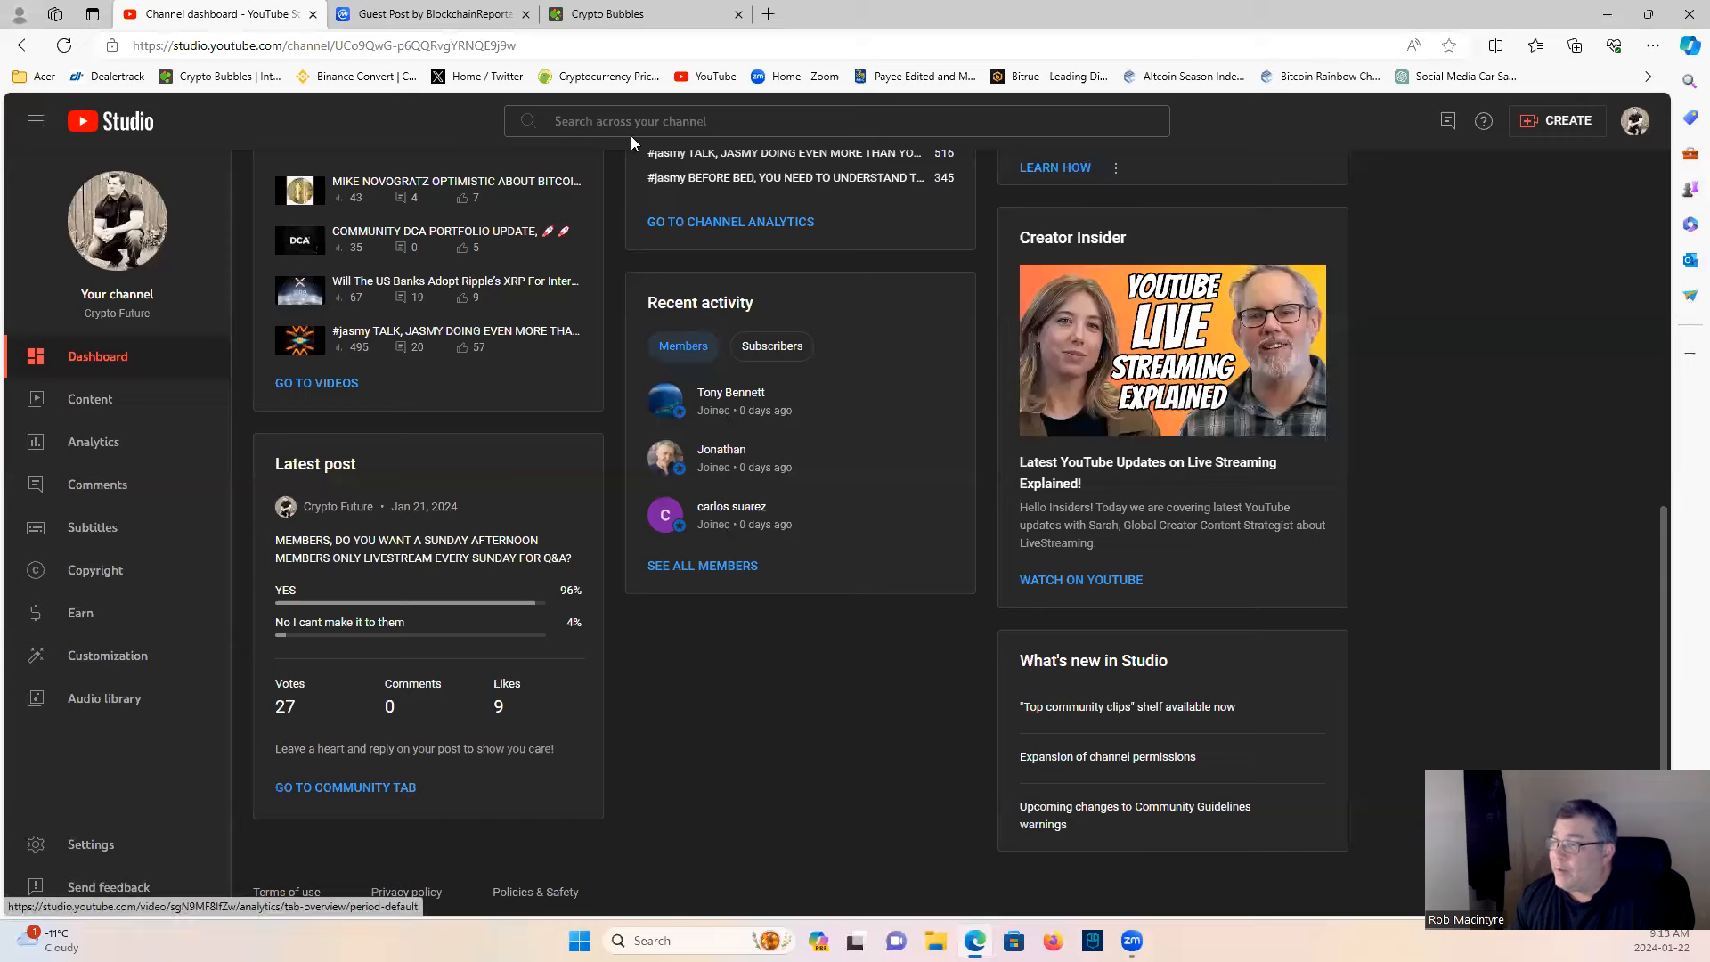
{"action": "left_click", "coordinate": [643, 14]}
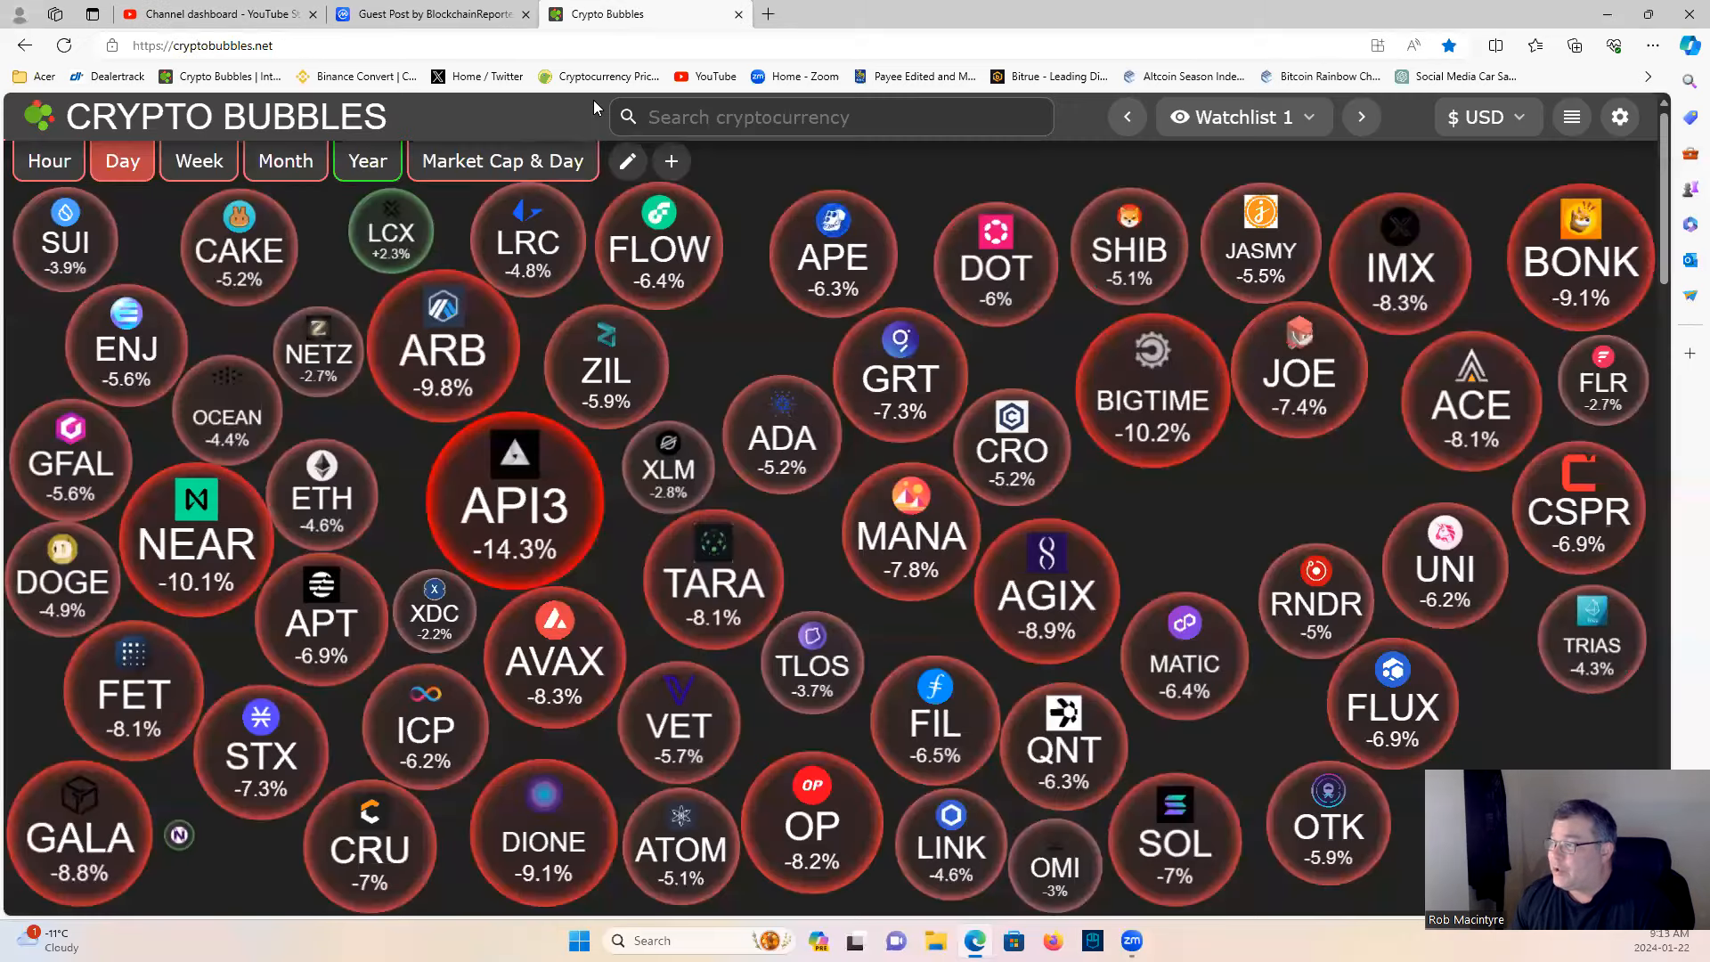